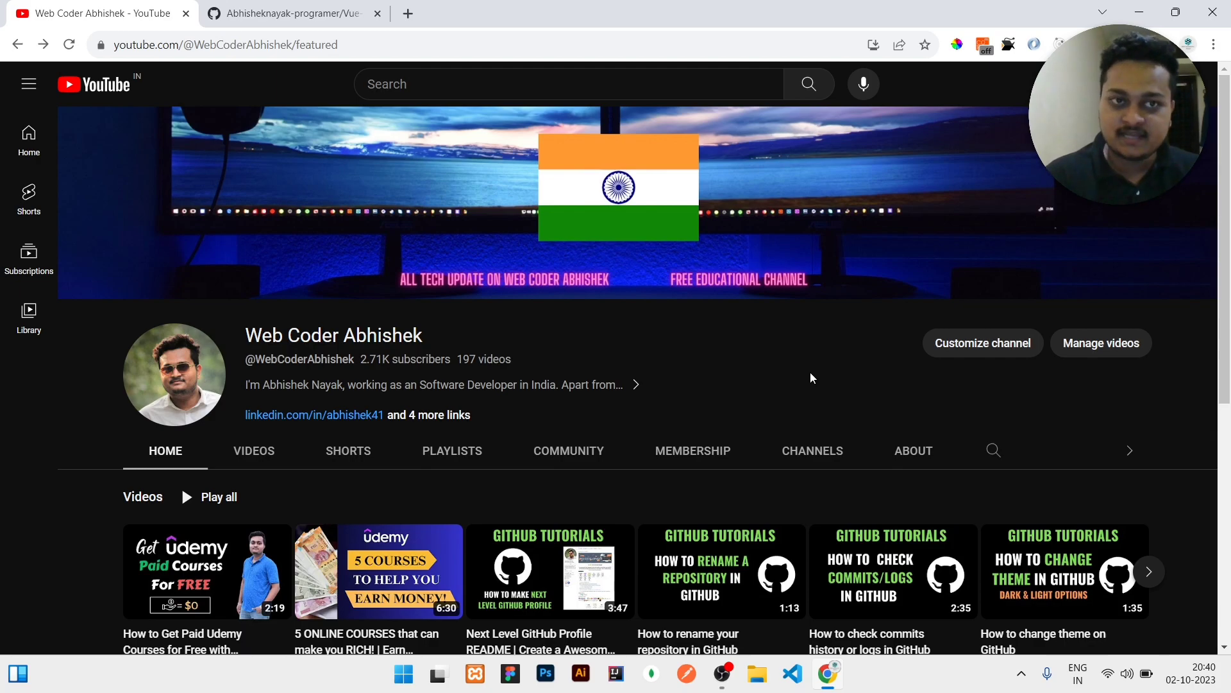
Step: Switch to the GitHub tab showing the private Vue-3-Tasks repository
click(290, 13)
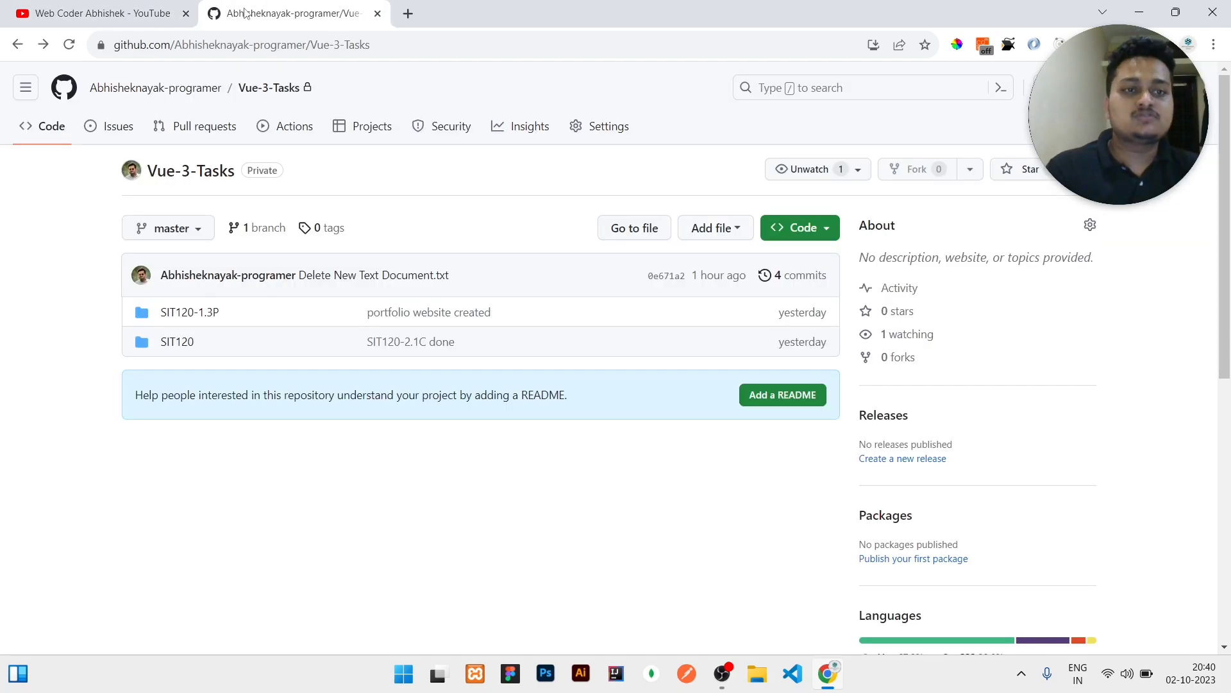
mouse_move(73, 388)
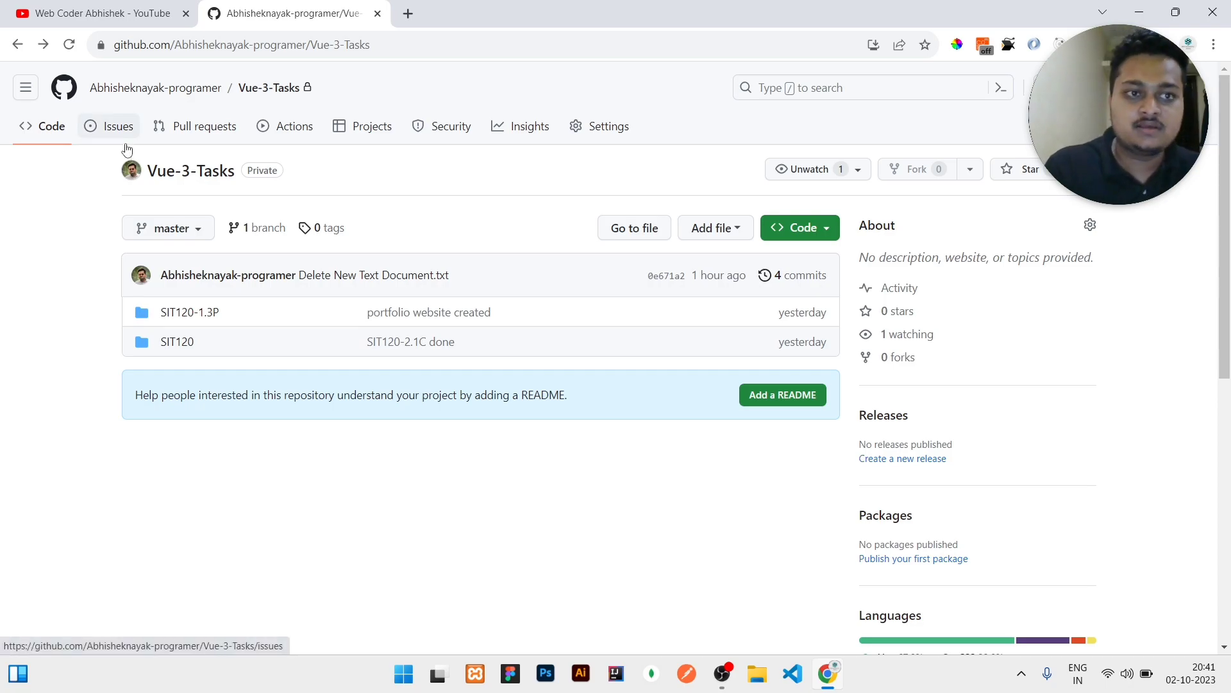
Step: Create a new Vue-3-Tasks issue titled 'I Got a bug in Navigation component'
click(118, 125)
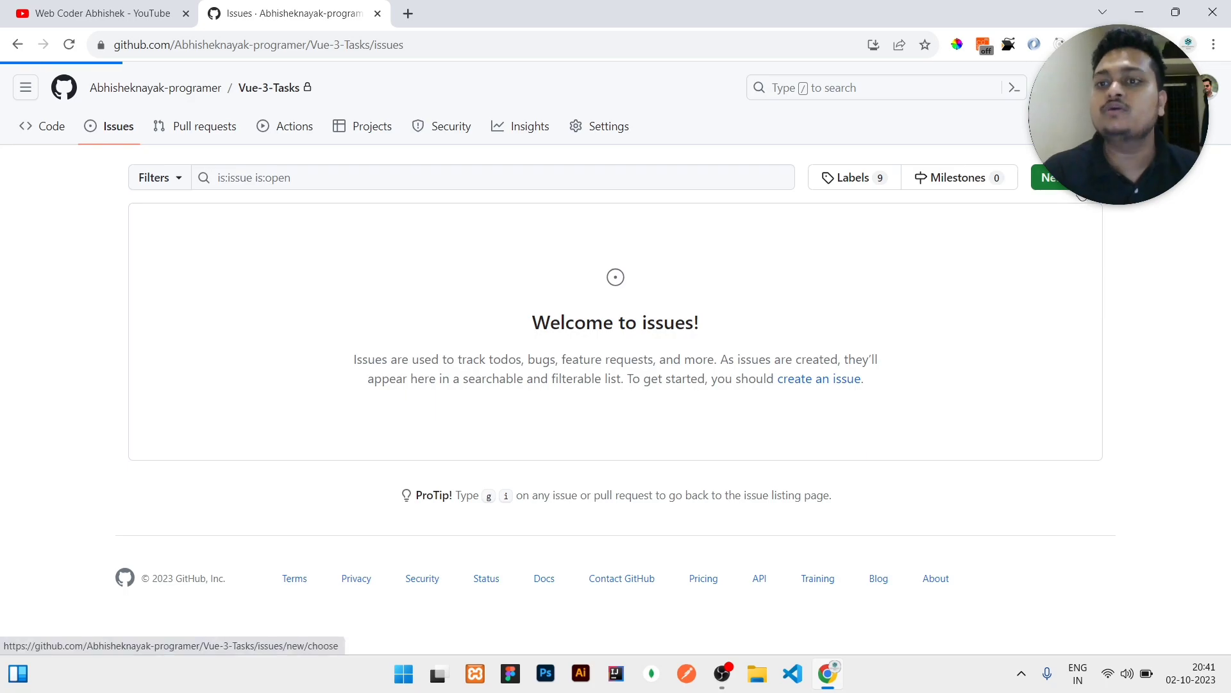
click(1053, 177)
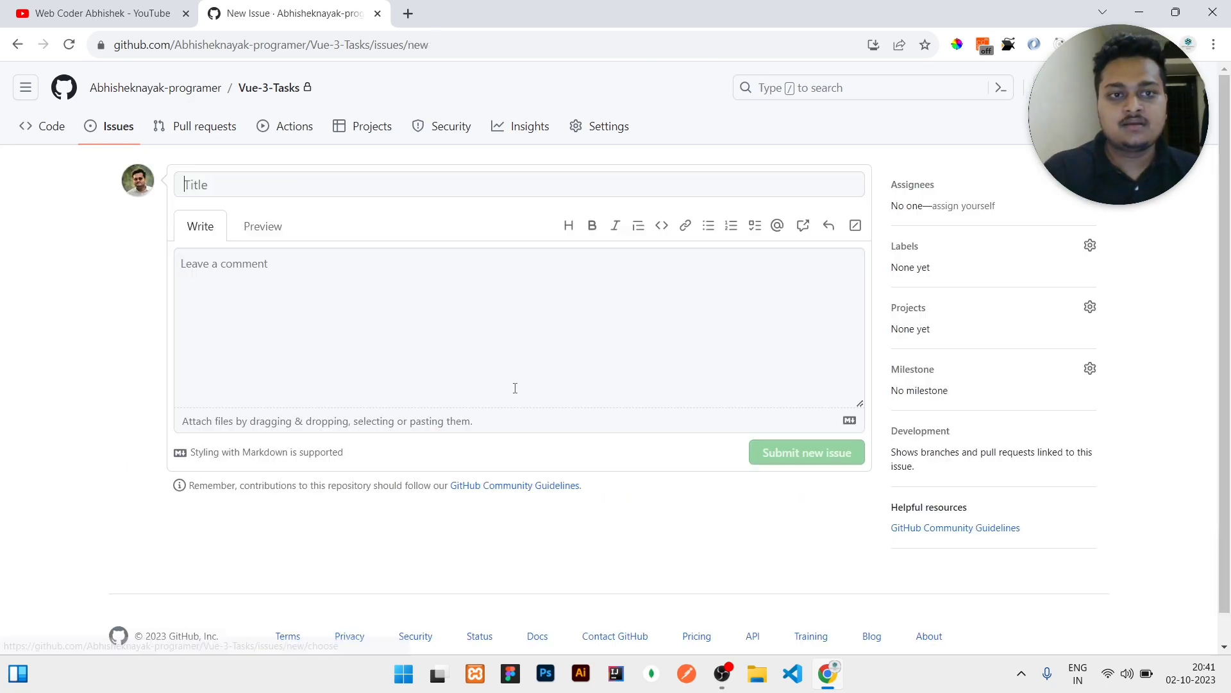
click(518, 184)
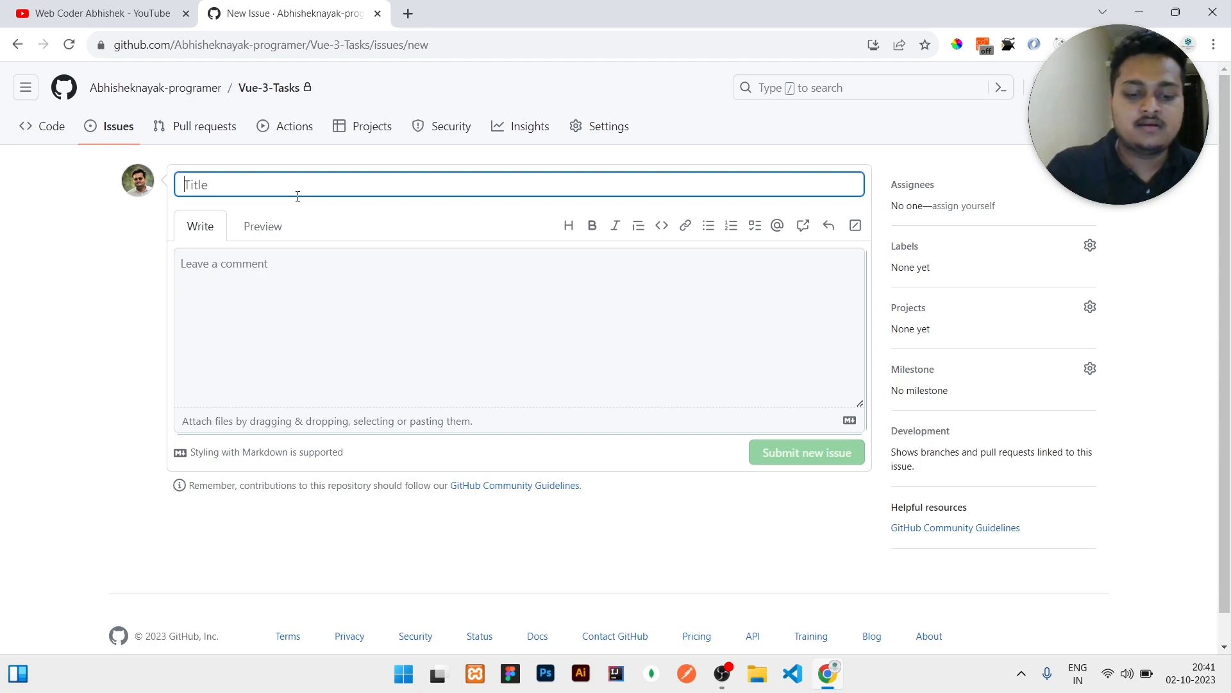
text(I Got a)
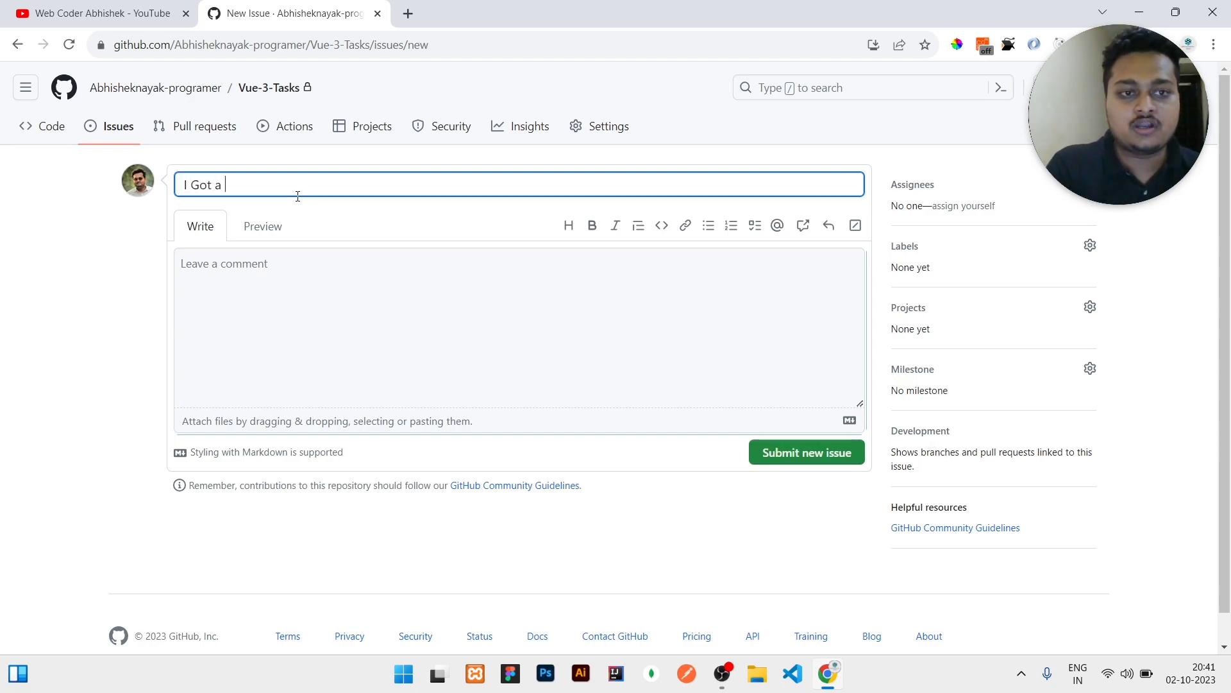
text(bug in)
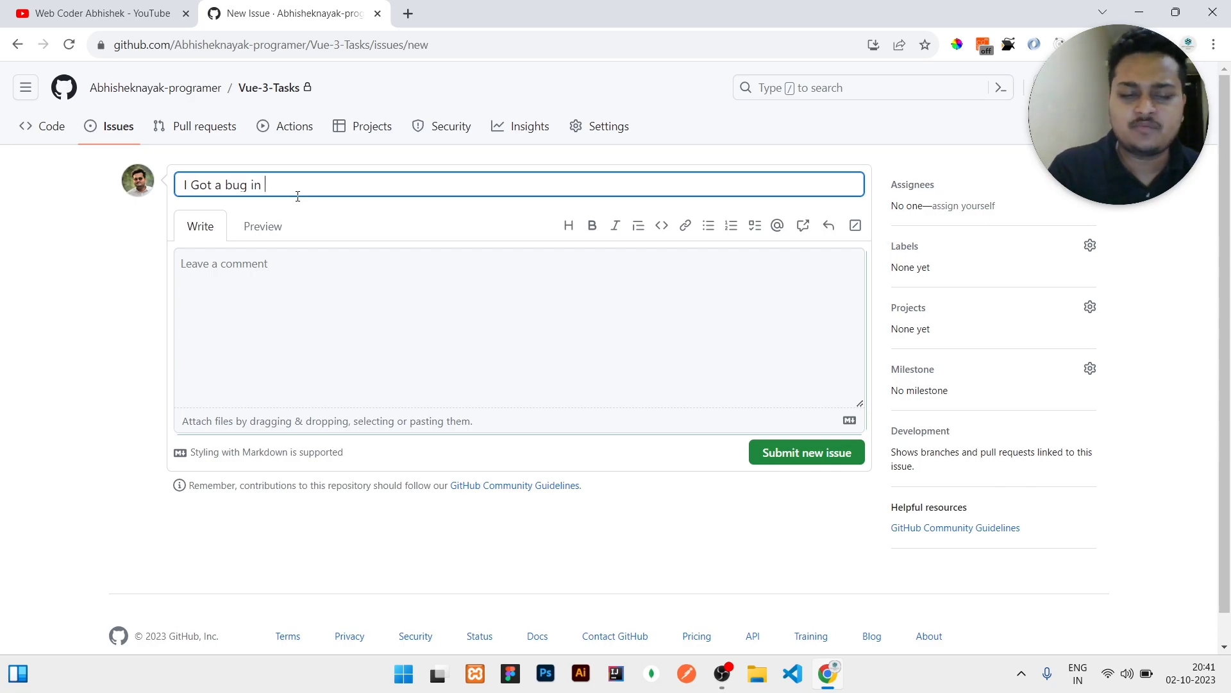
text(Navigat)
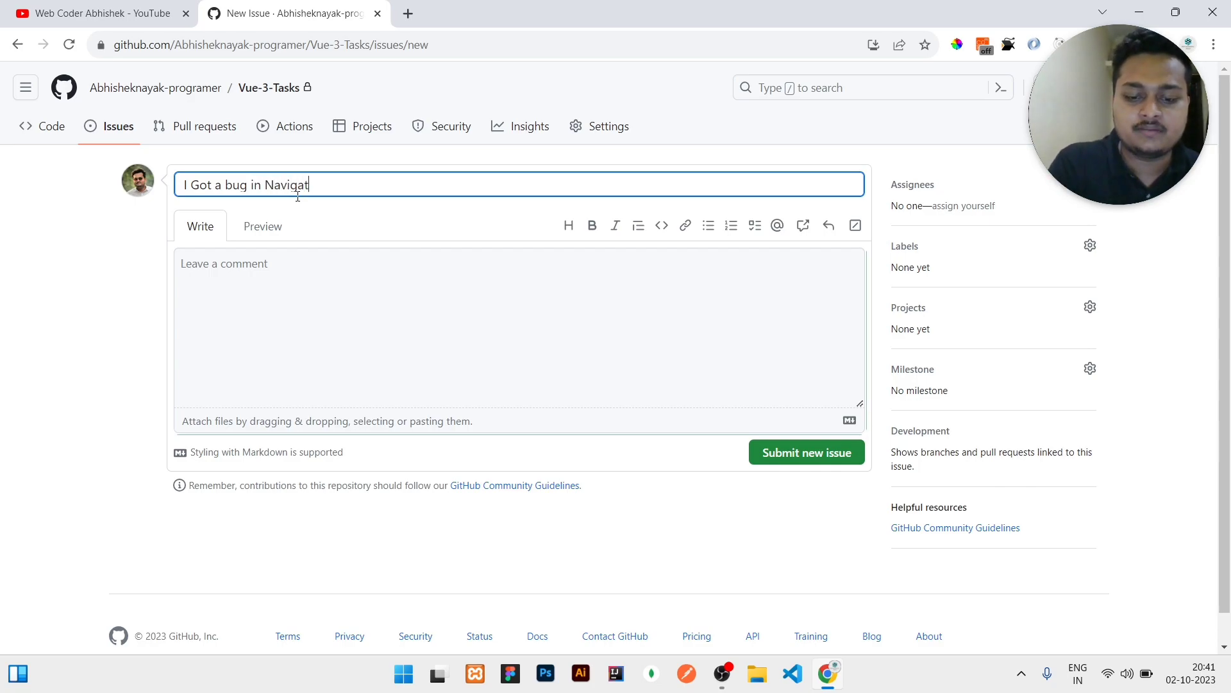
text(ion comp)
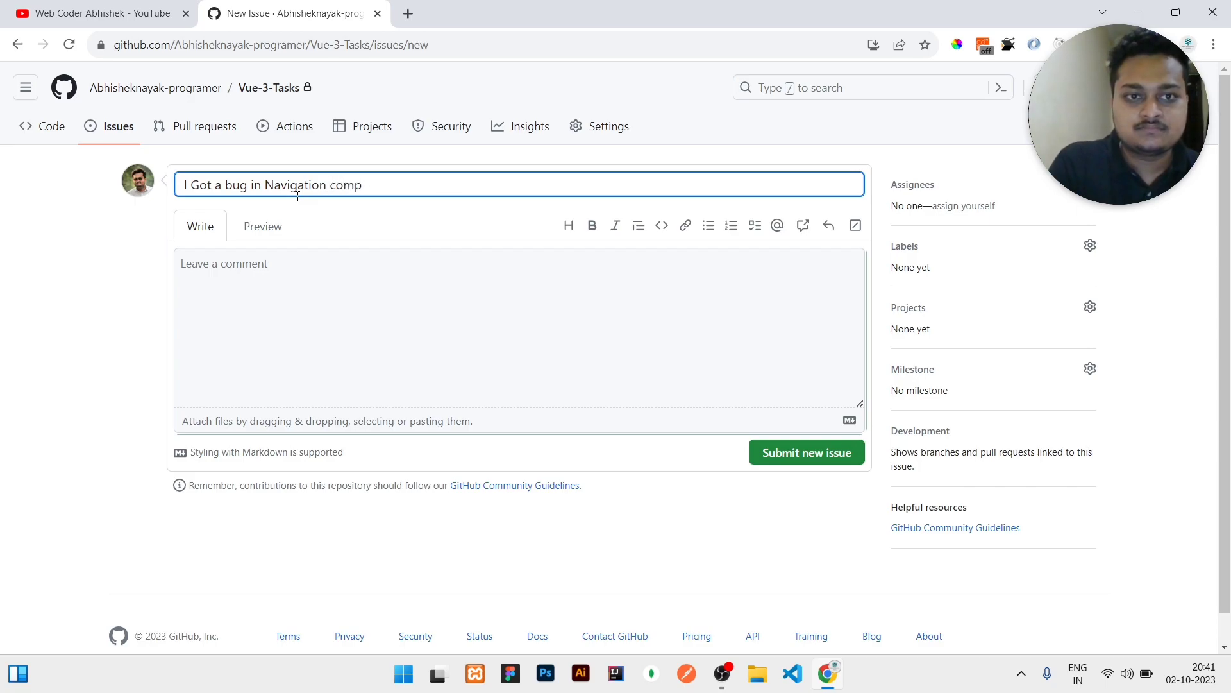
text(onent)
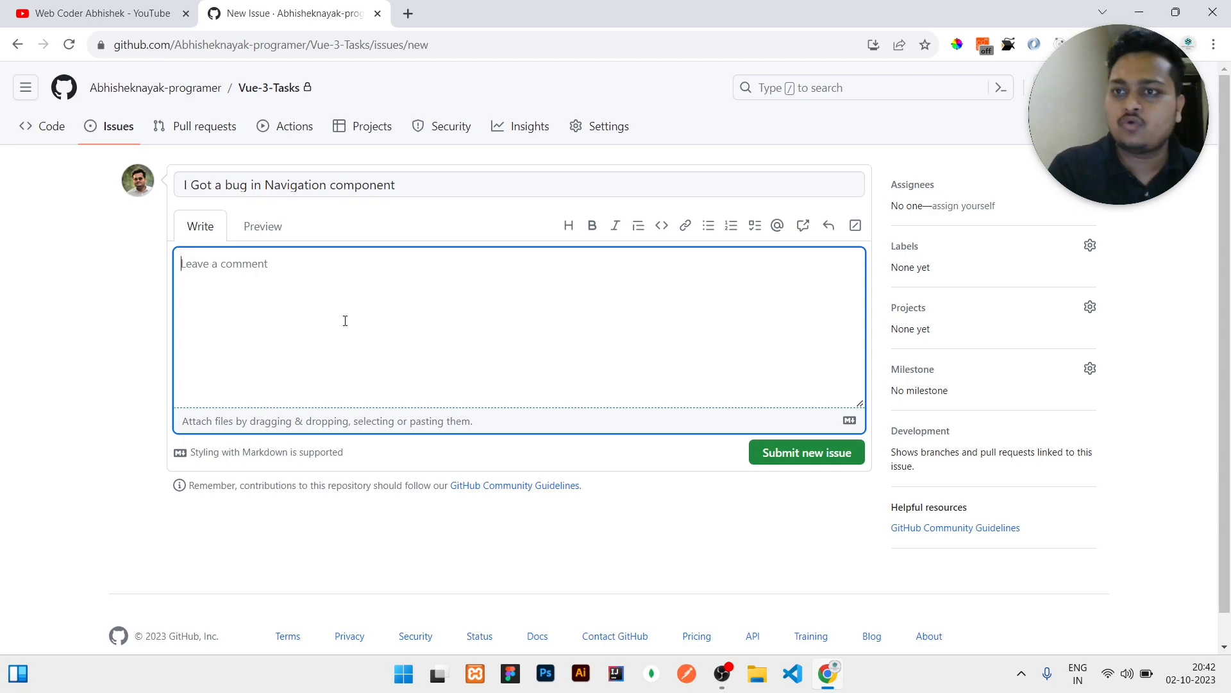
Step: Write the description lines 'Line 223' and 'expected behavior', checking them in Preview
text(Line 223)
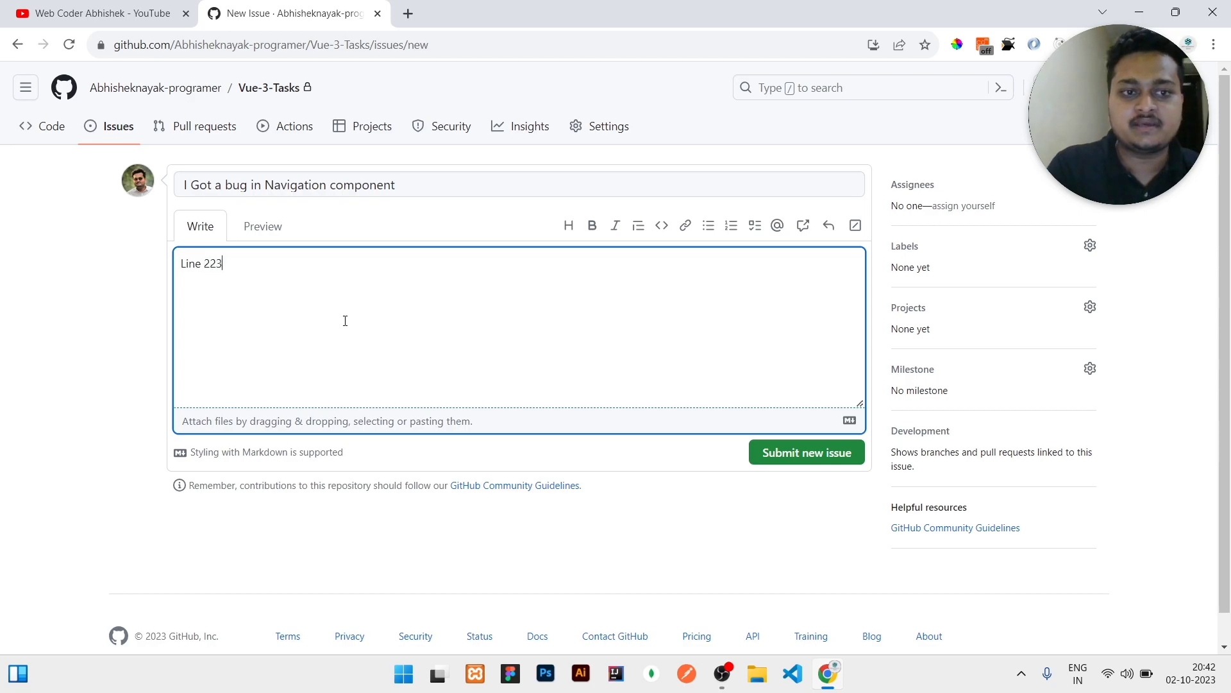
text(expected)
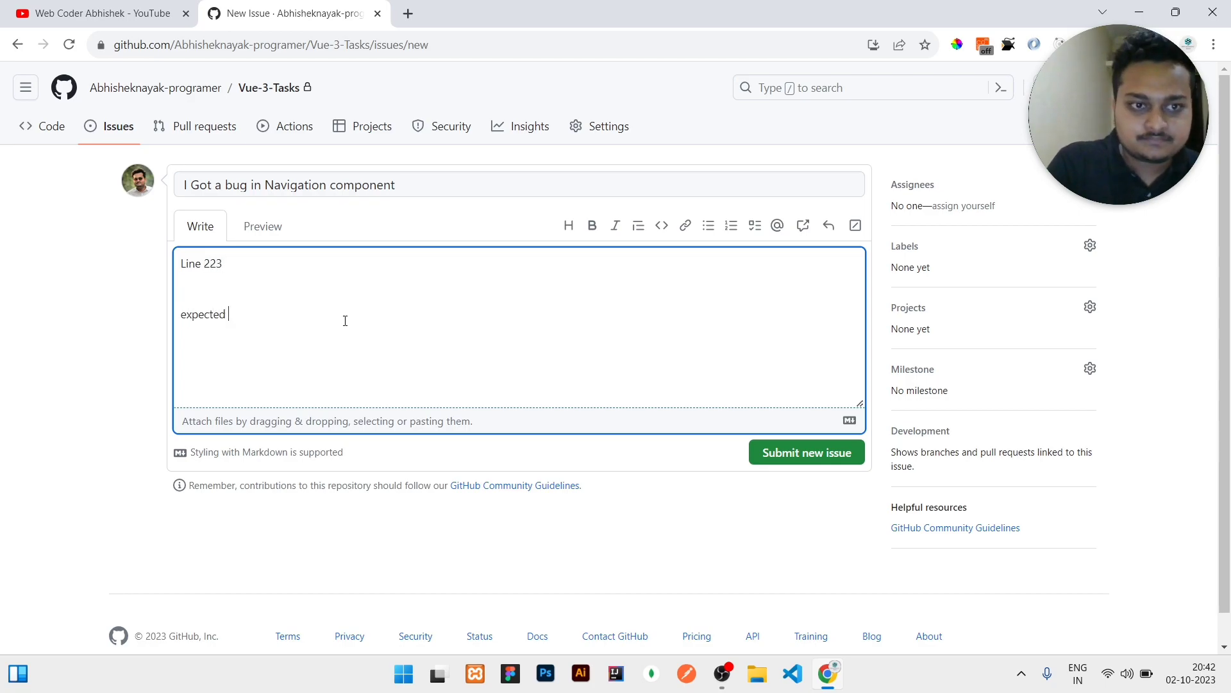
text(beha)
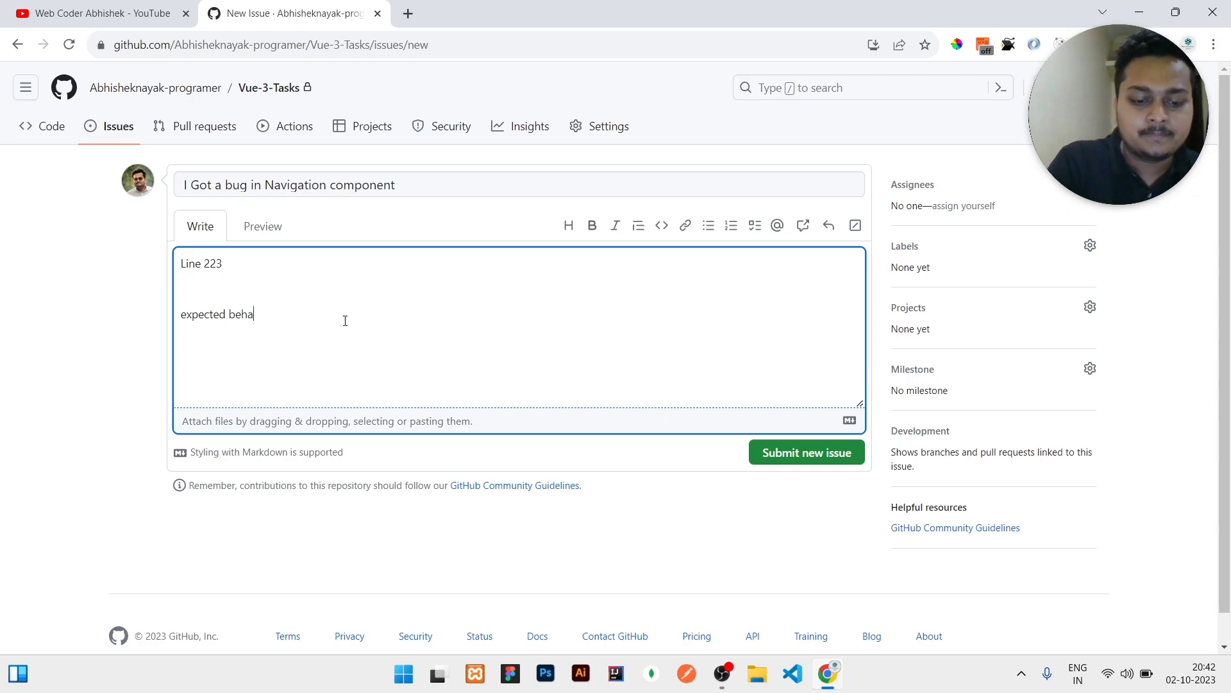
text(vior)
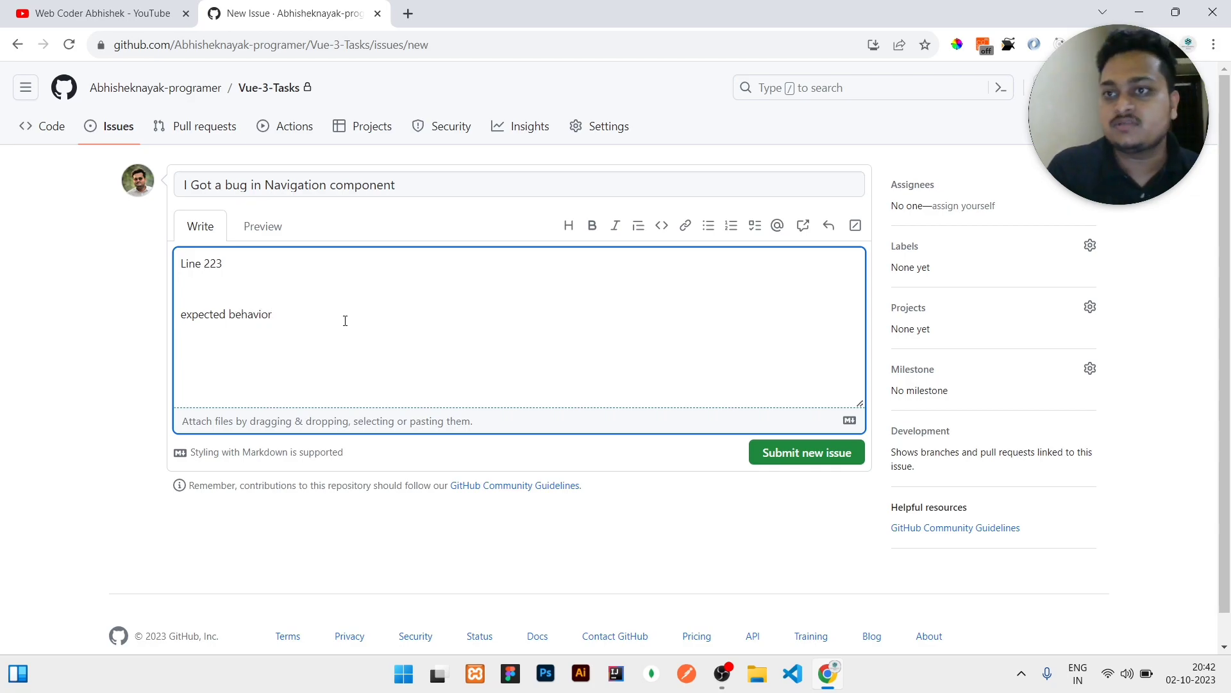
key(enter)
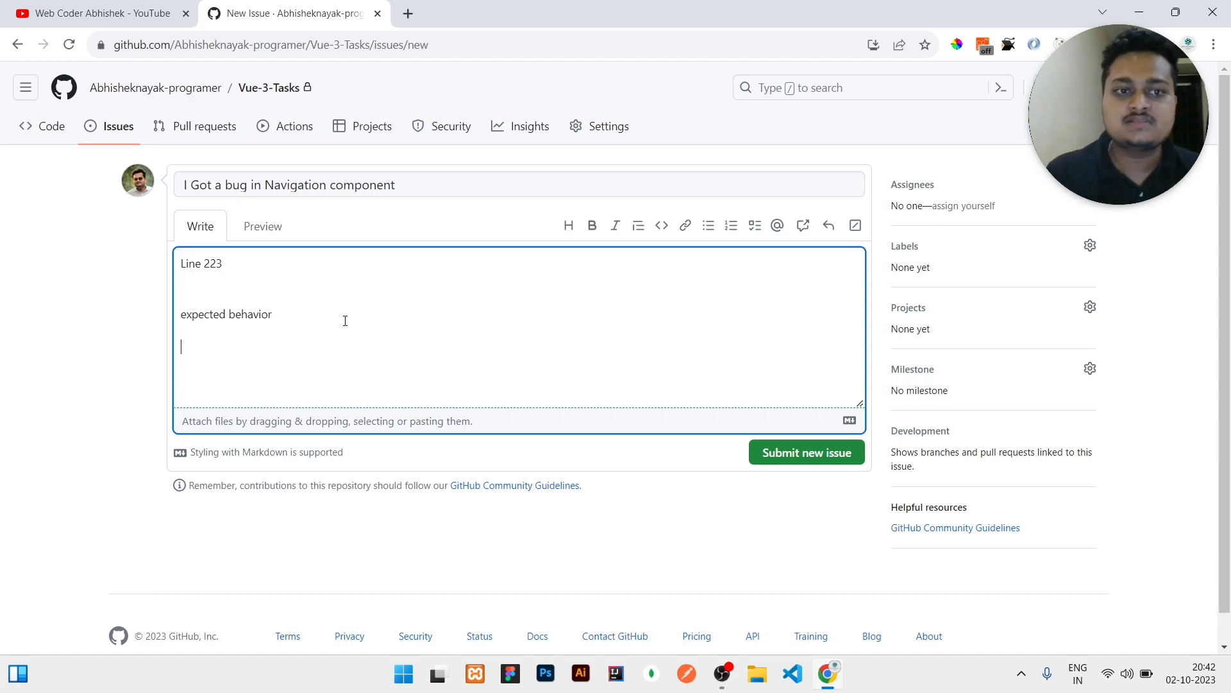
click(262, 226)
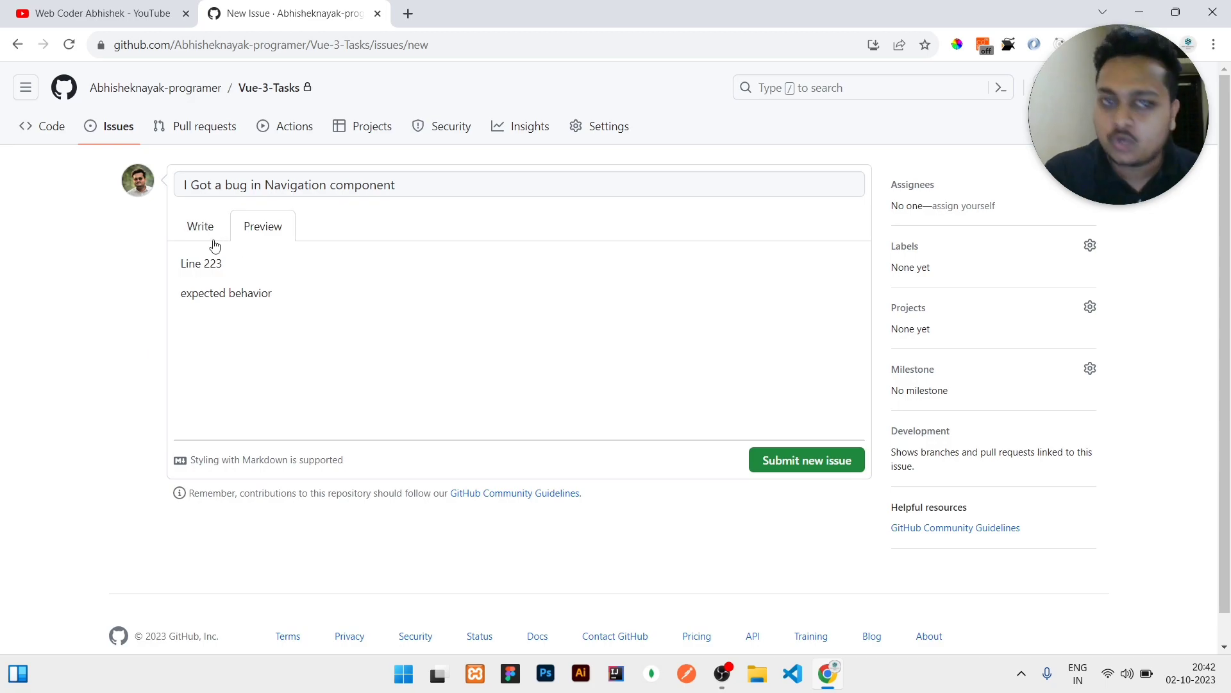
click(200, 226)
text(# )
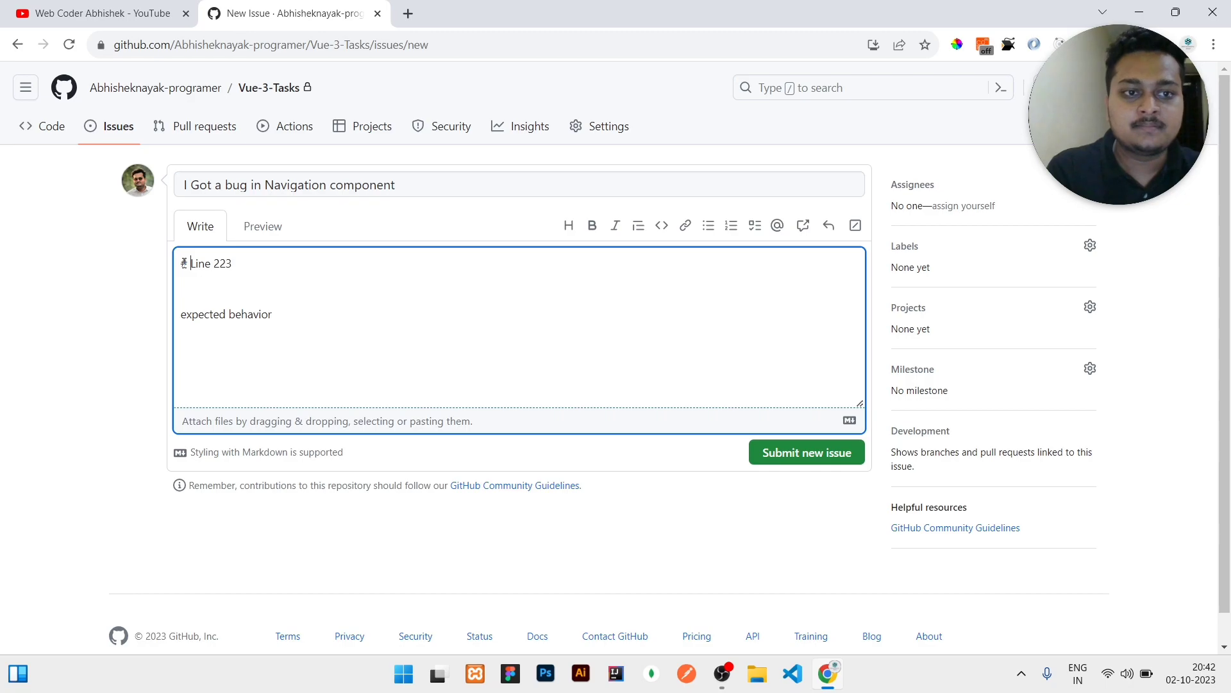
Step: Format 'Line 223' as a Markdown heading and 'expected behavior' as bold-italic, verifying in Preview
click(263, 226)
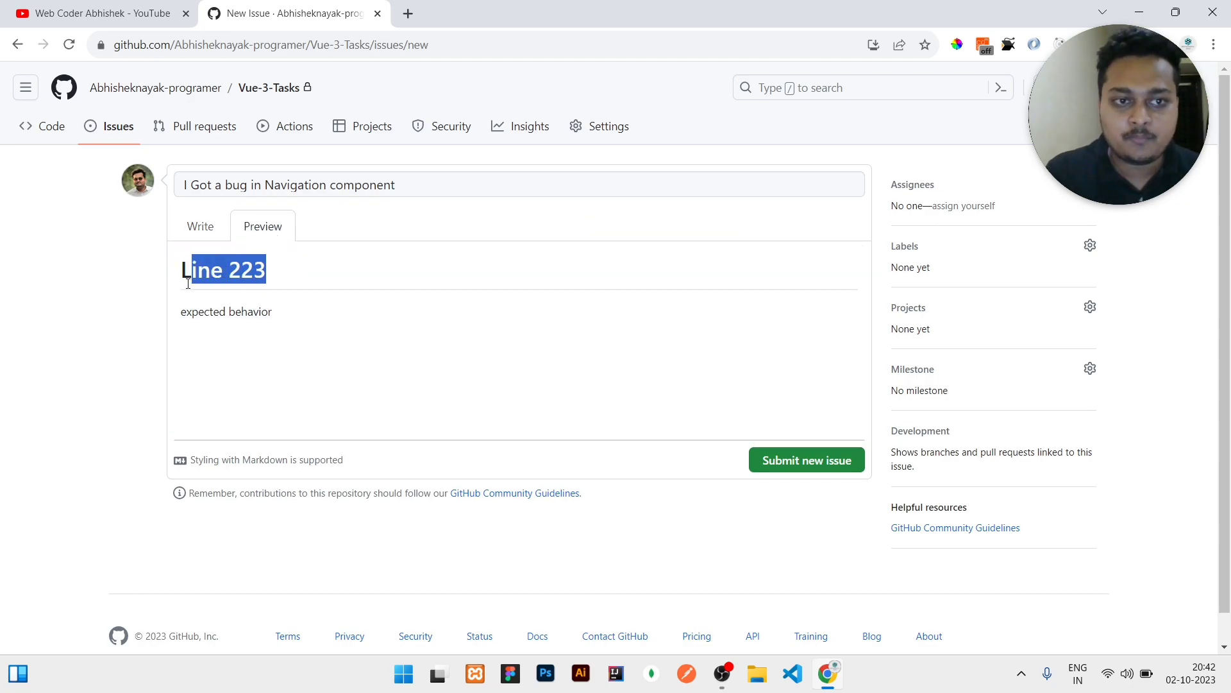
click(199, 226)
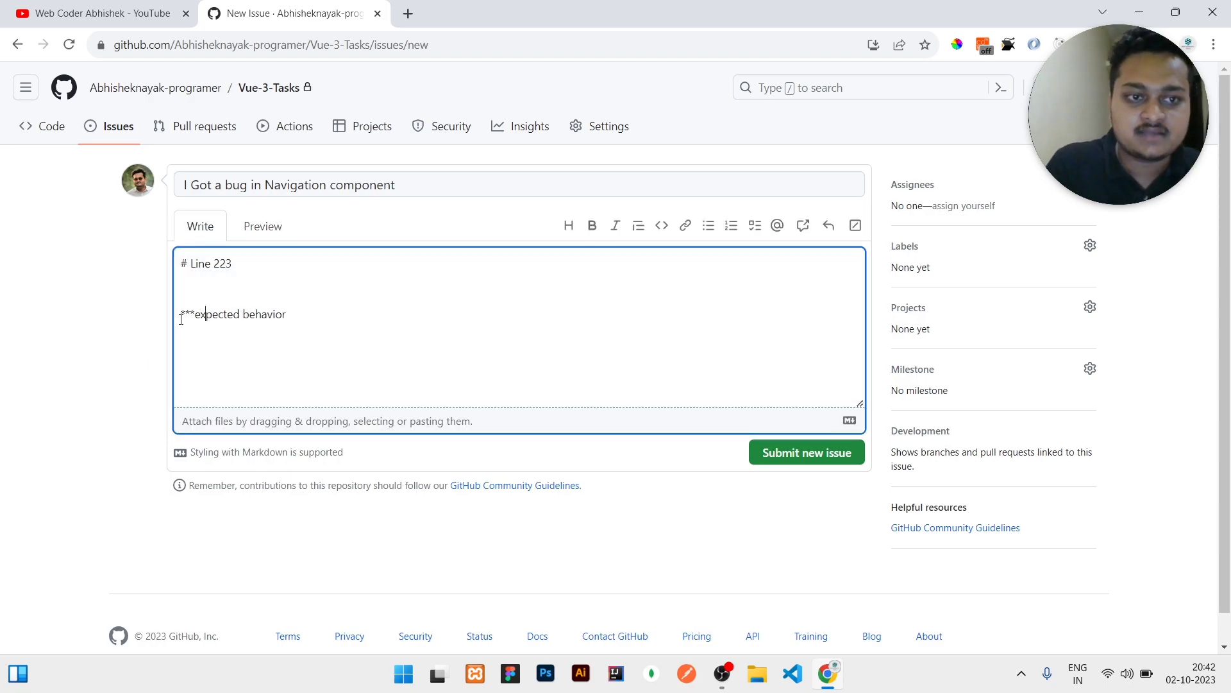
text(*)
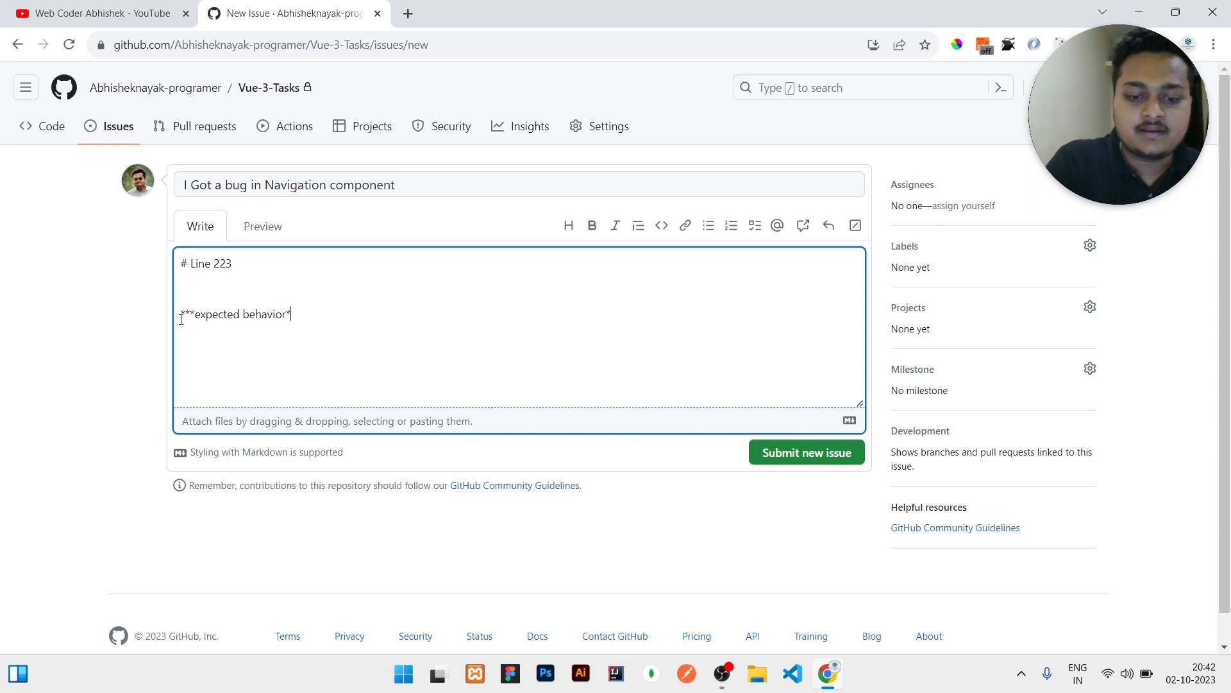
click(262, 226)
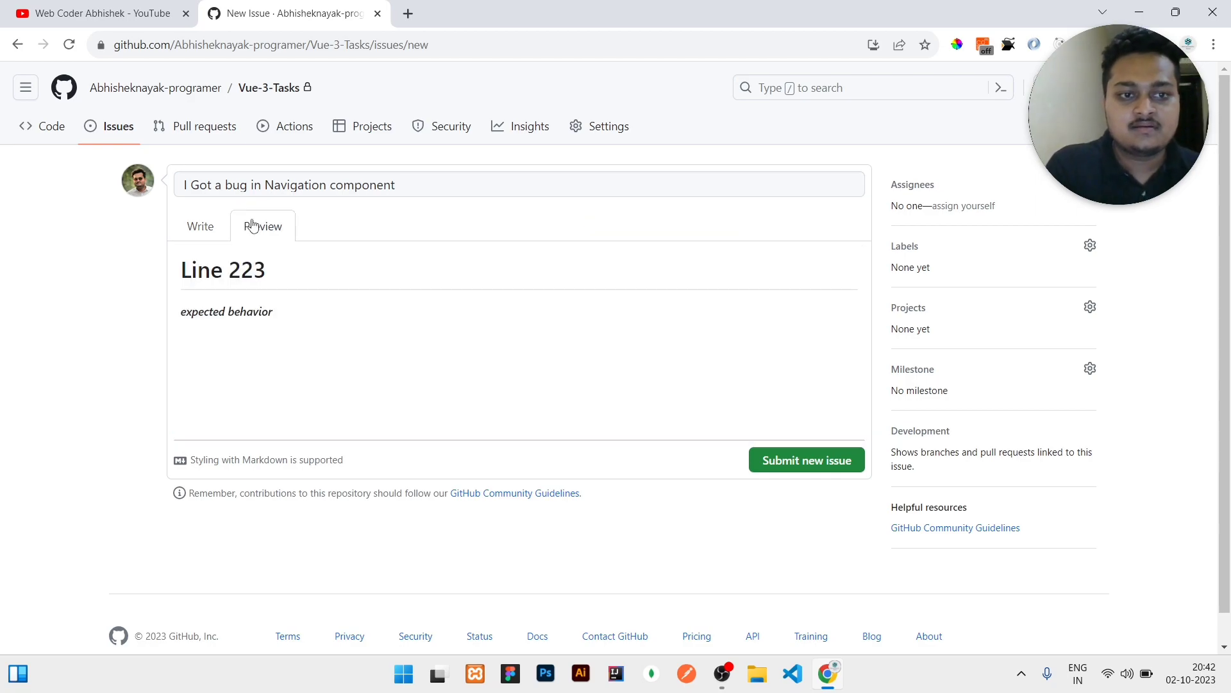
double_click(227, 311)
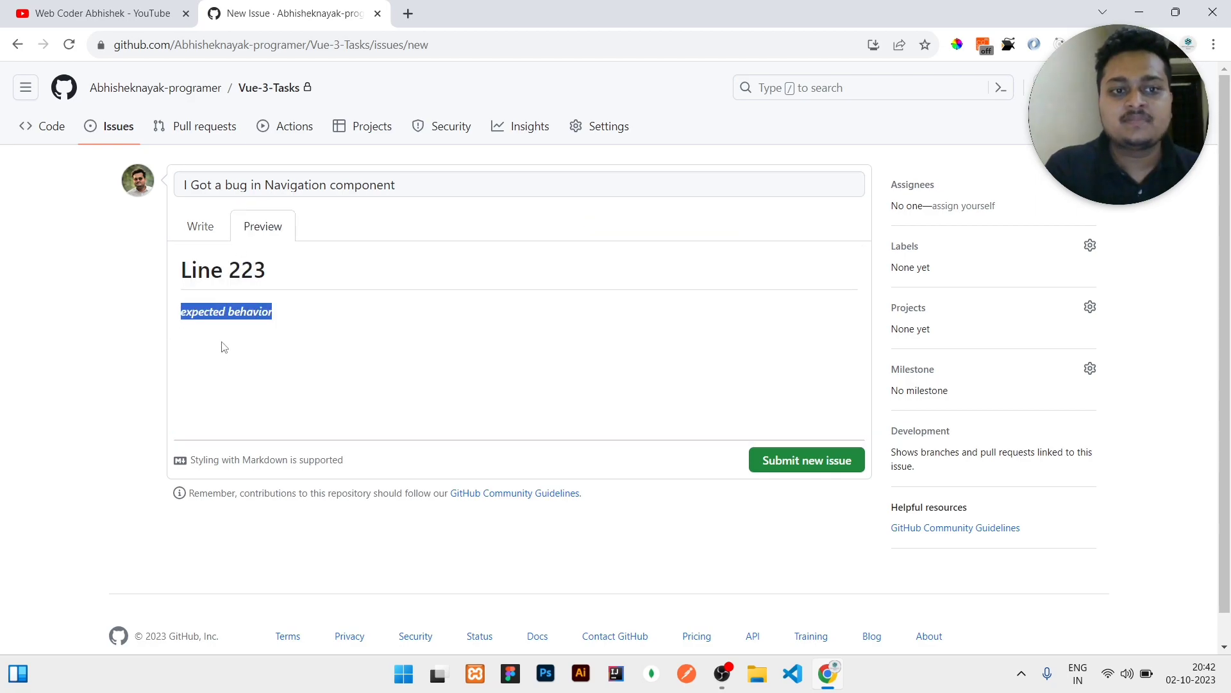
click(200, 226)
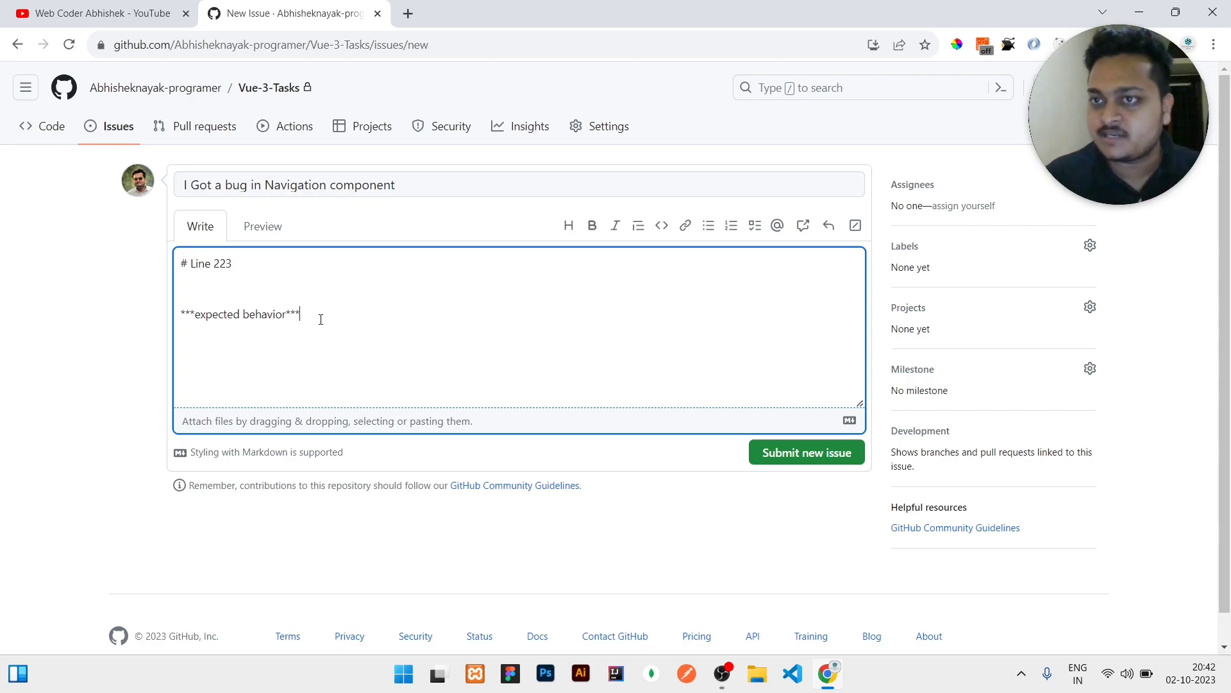
Step: Submit issue #1 'I Got a bug in Navigation component' and return to the dashboard
click(805, 451)
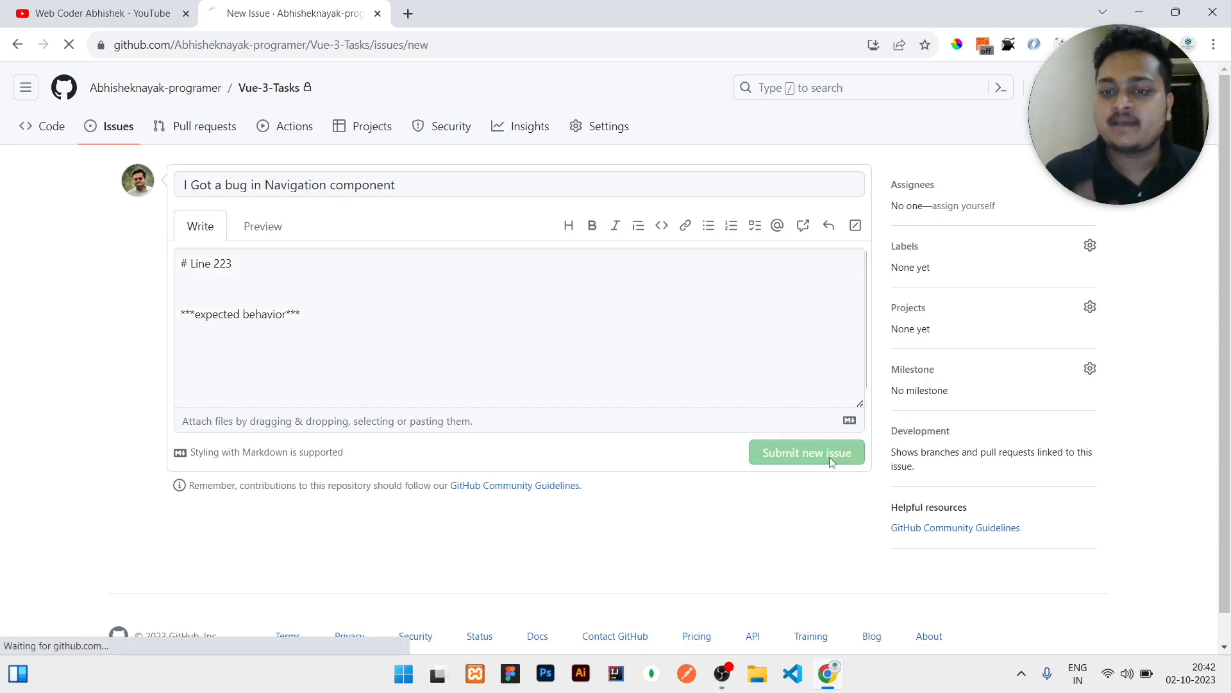
click(805, 451)
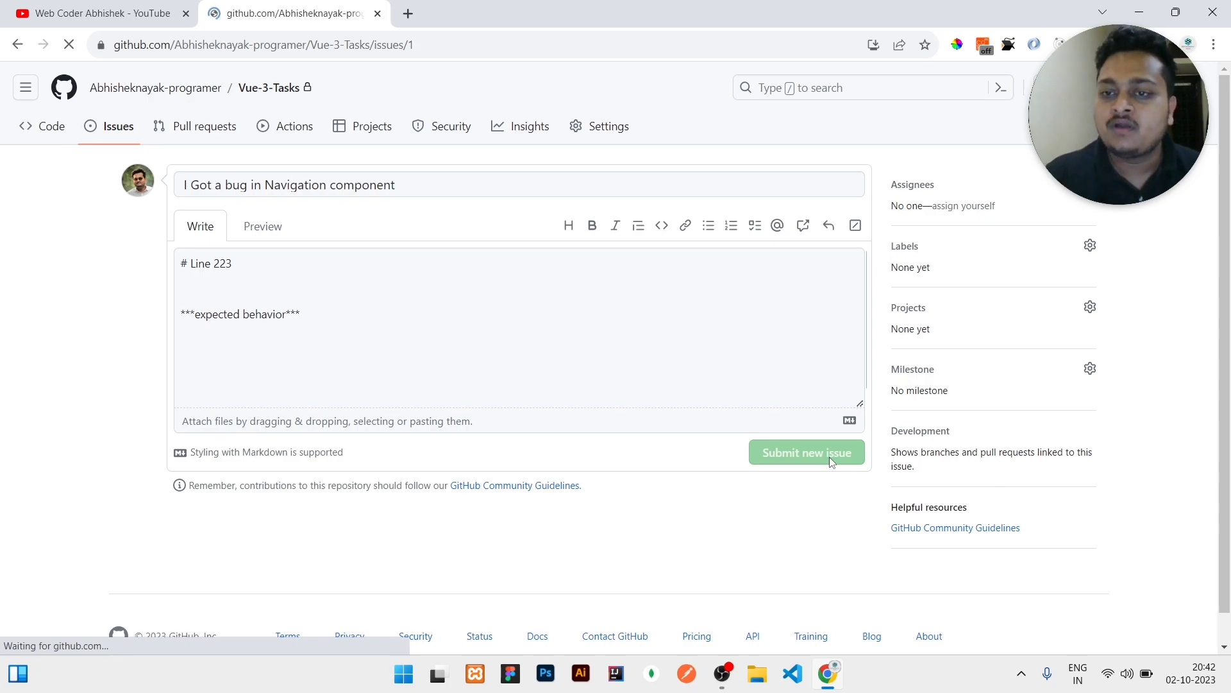
click(806, 452)
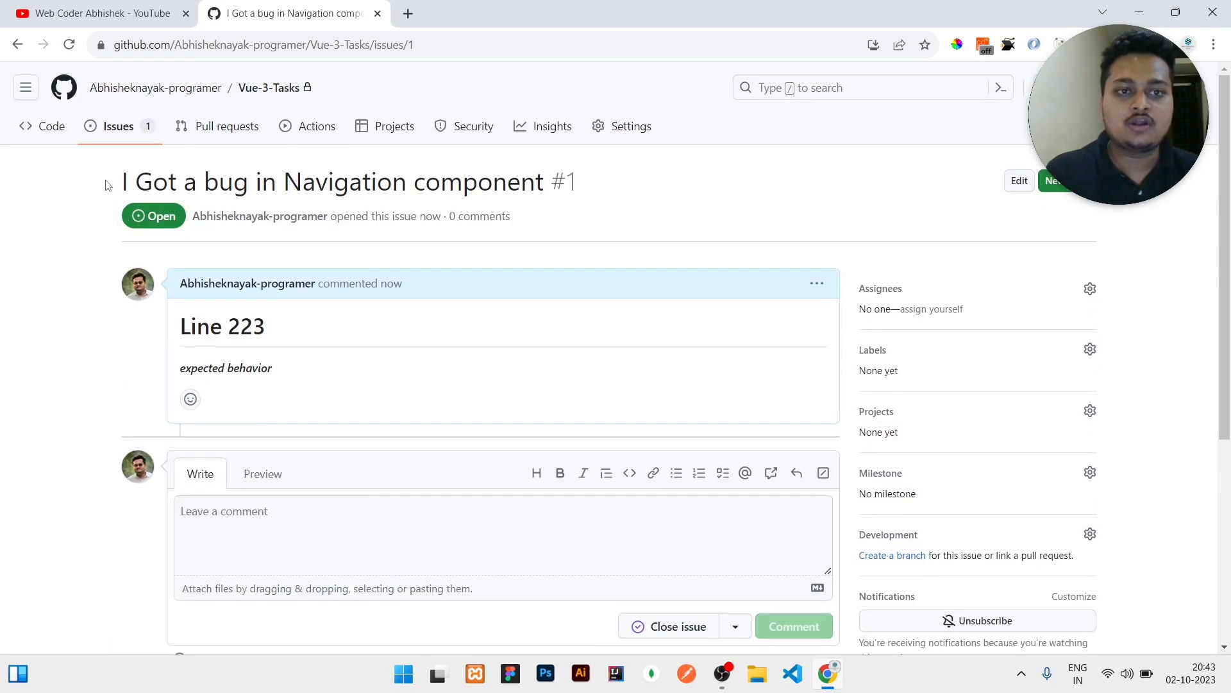
double_click(563, 182)
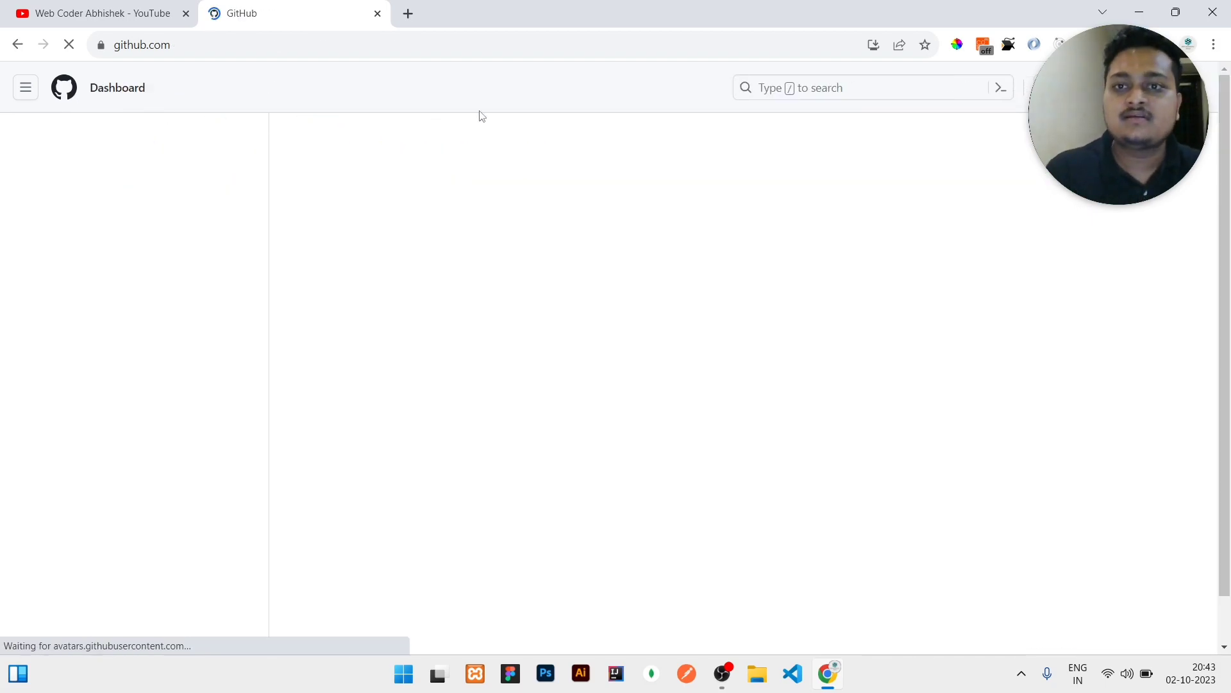
Step: Search GitHub for 'facebook' to list matching repositories
click(864, 87)
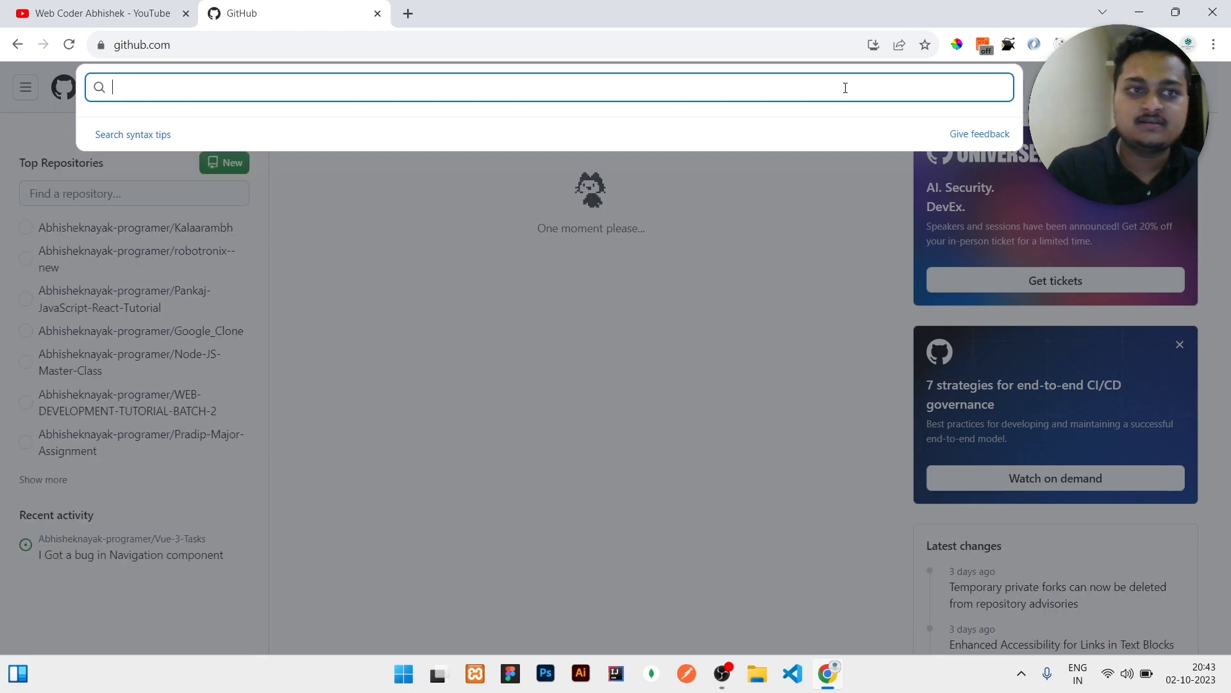
text(faceb)
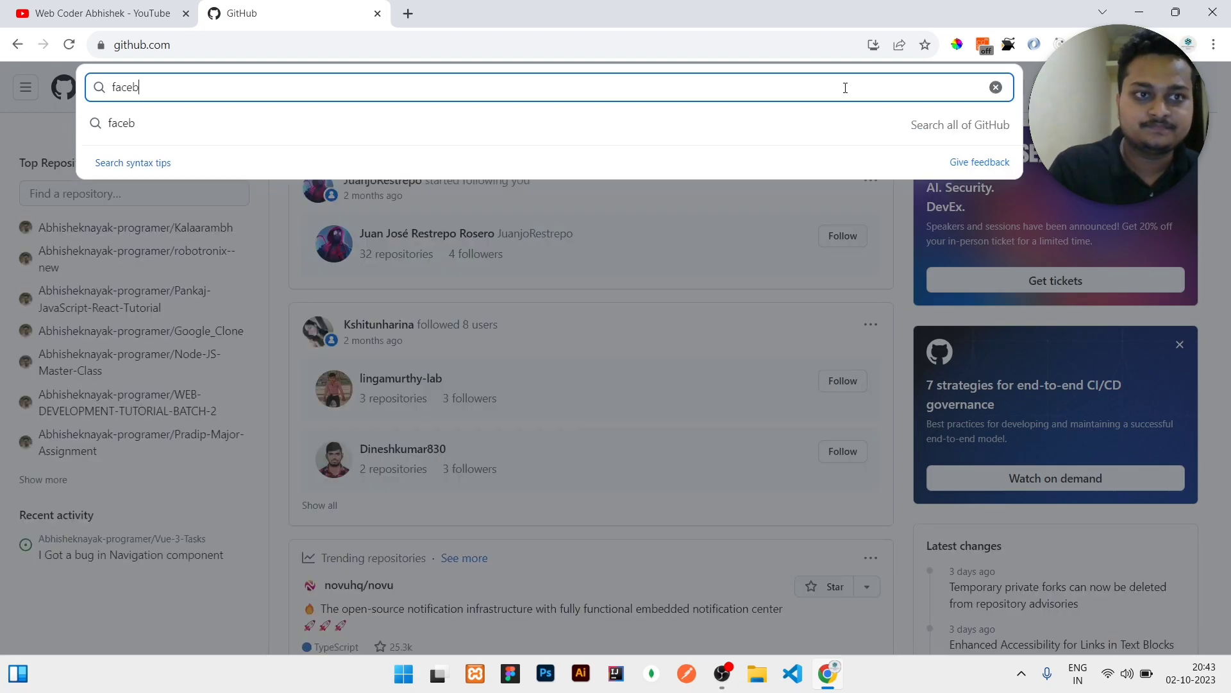
click(995, 87)
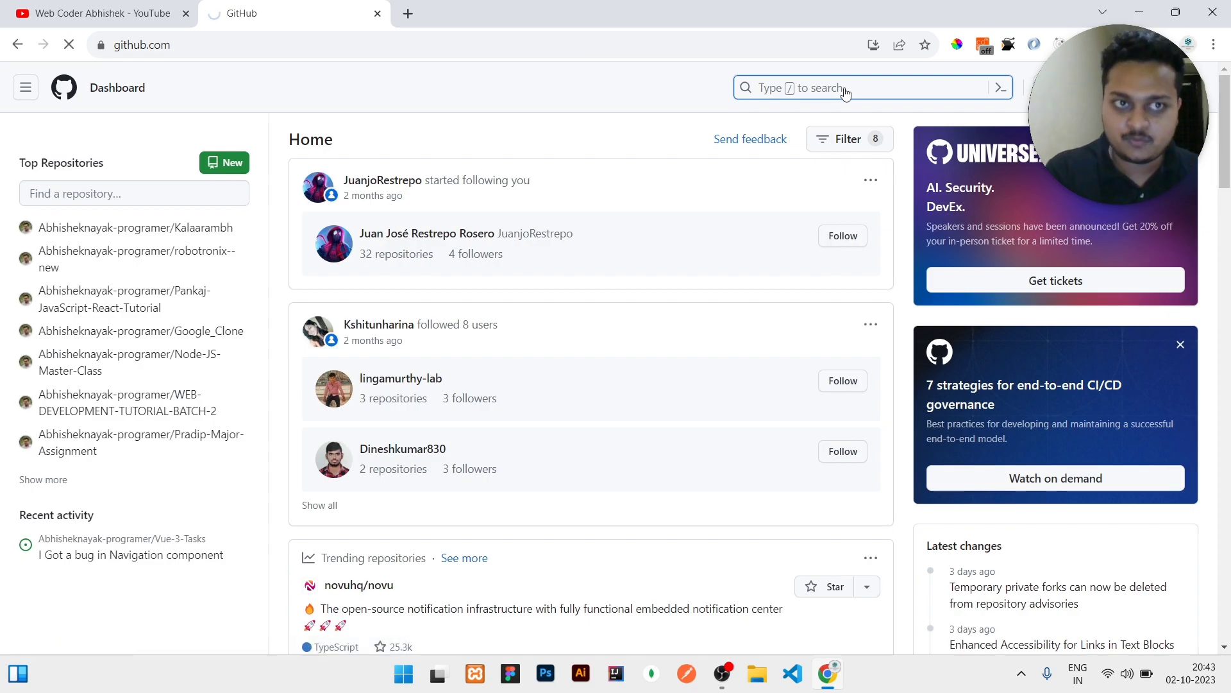
text(facebook)
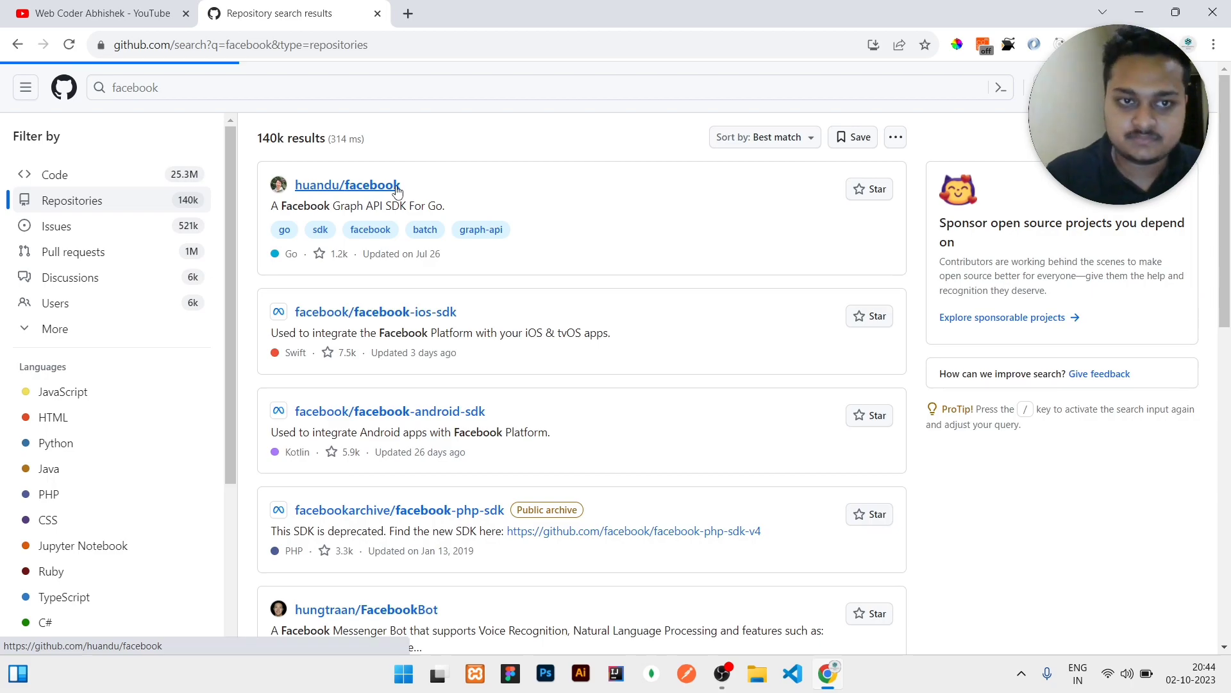
click(347, 184)
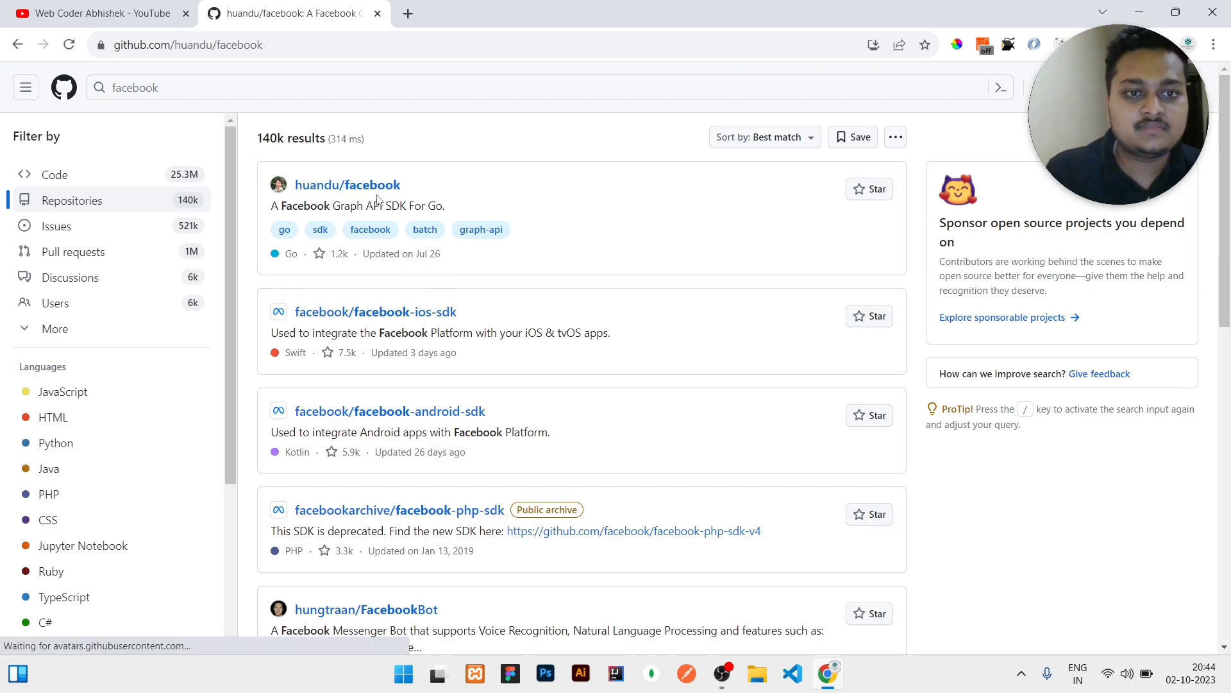
click(347, 184)
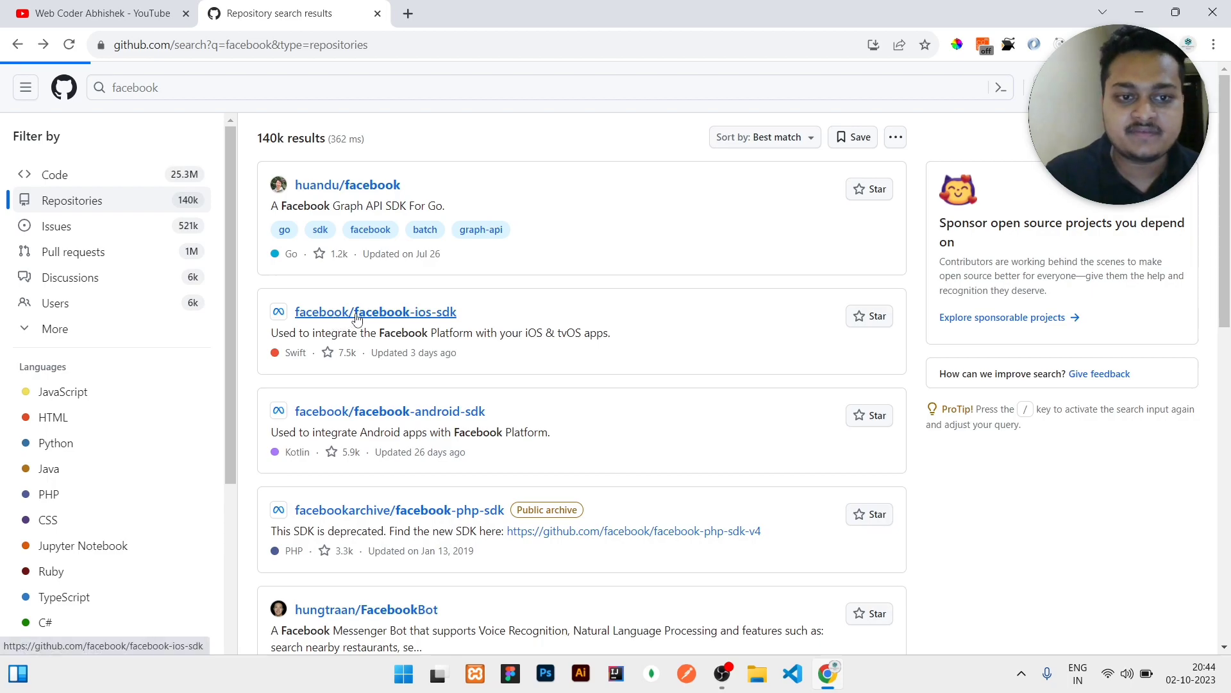
Step: Open facebook/facebook-ios-sdk and show its issues list (84 open, 1,145 closed)
click(375, 311)
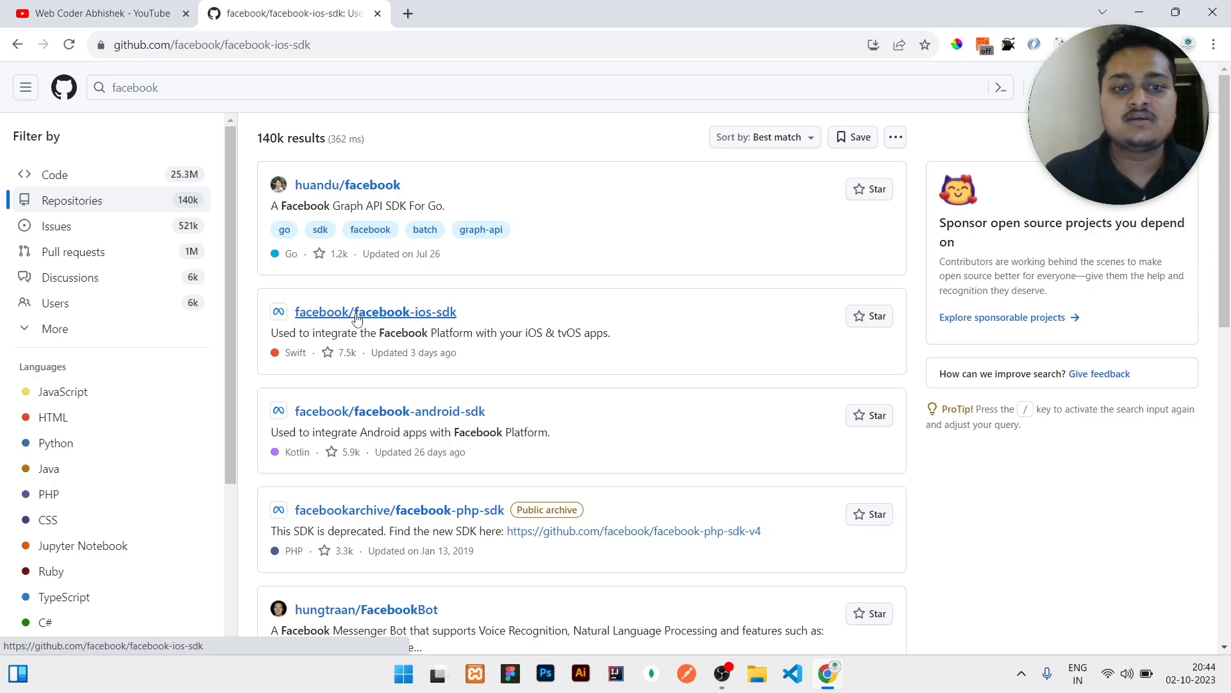
click(375, 311)
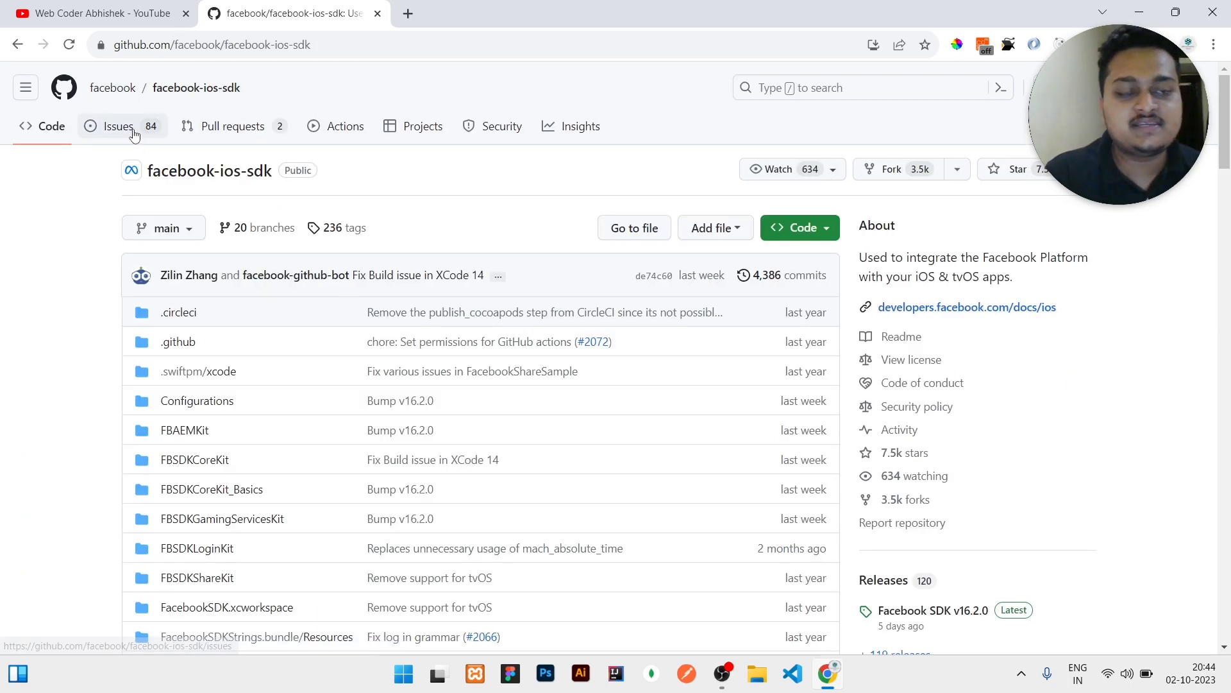
click(117, 126)
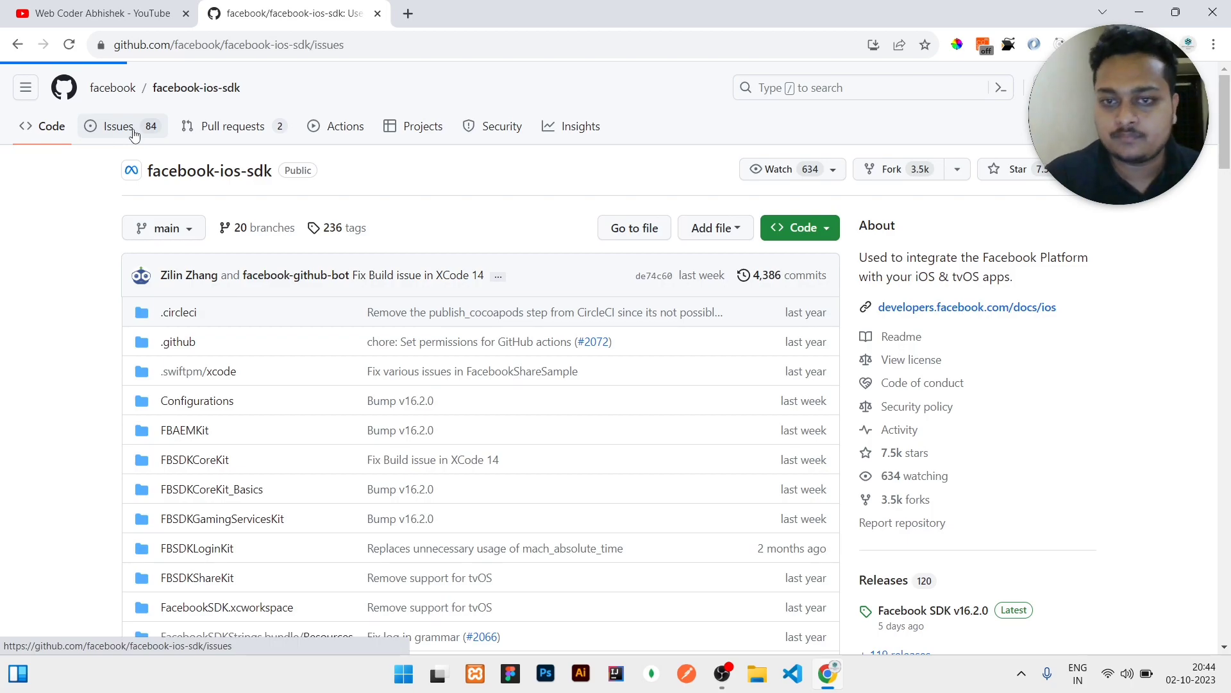
click(116, 125)
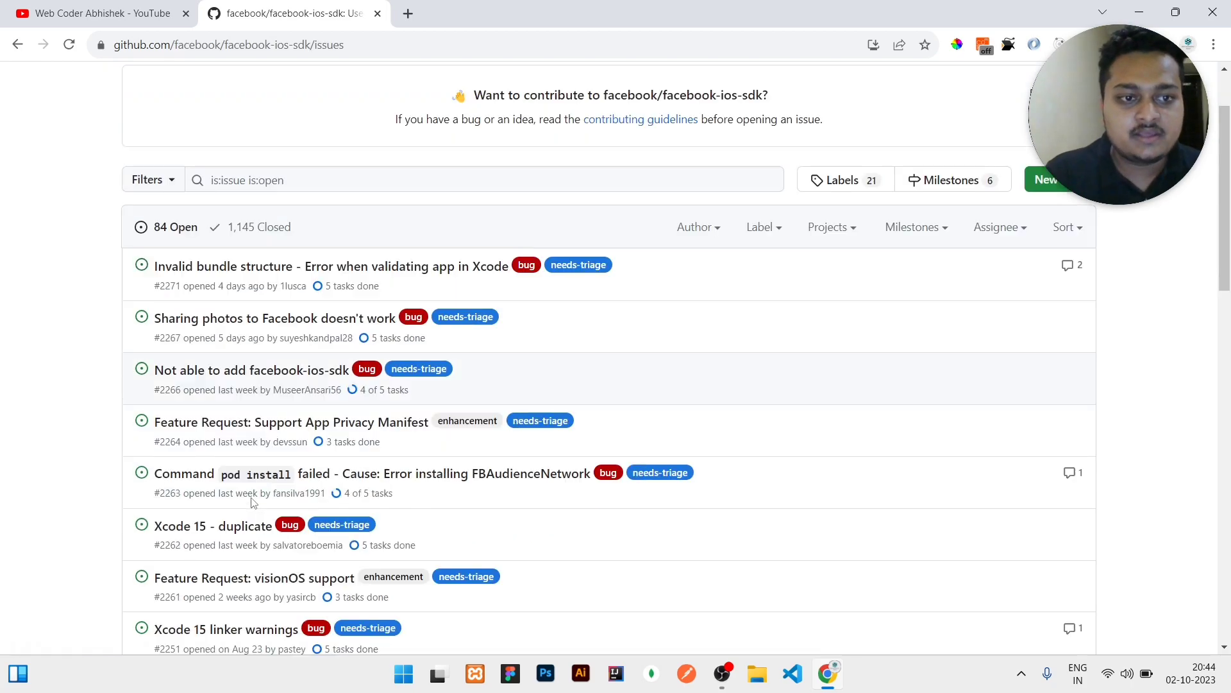
mouse_move(248, 492)
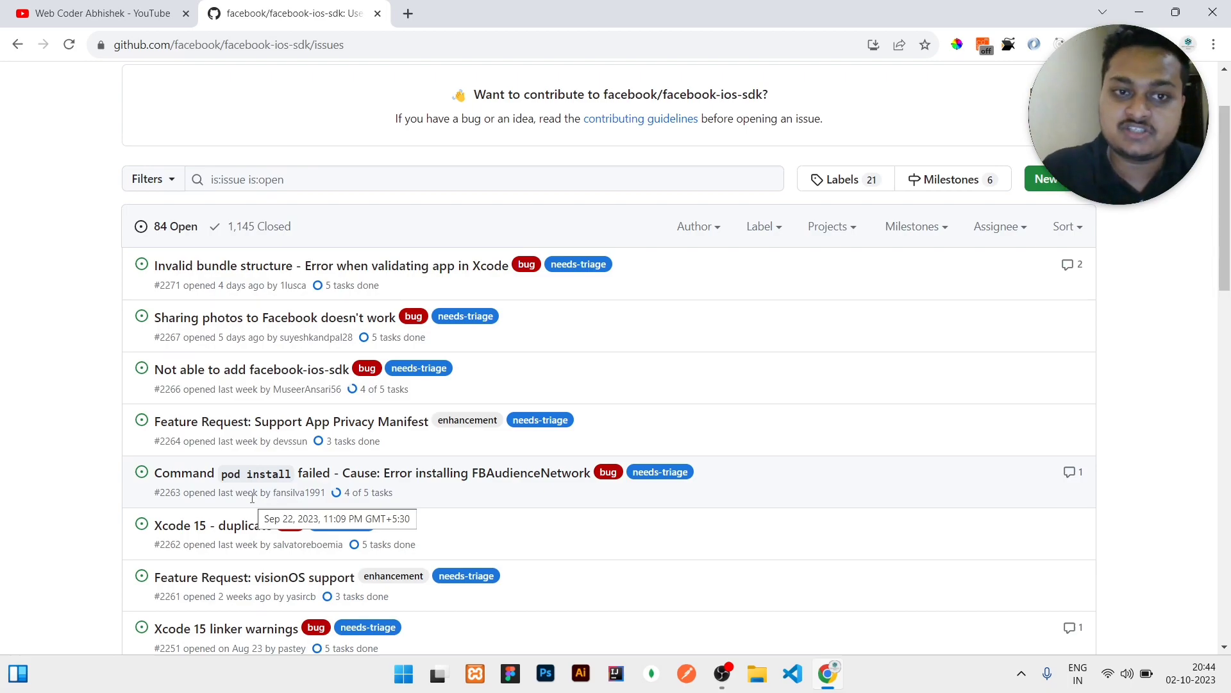
mouse_move(384, 266)
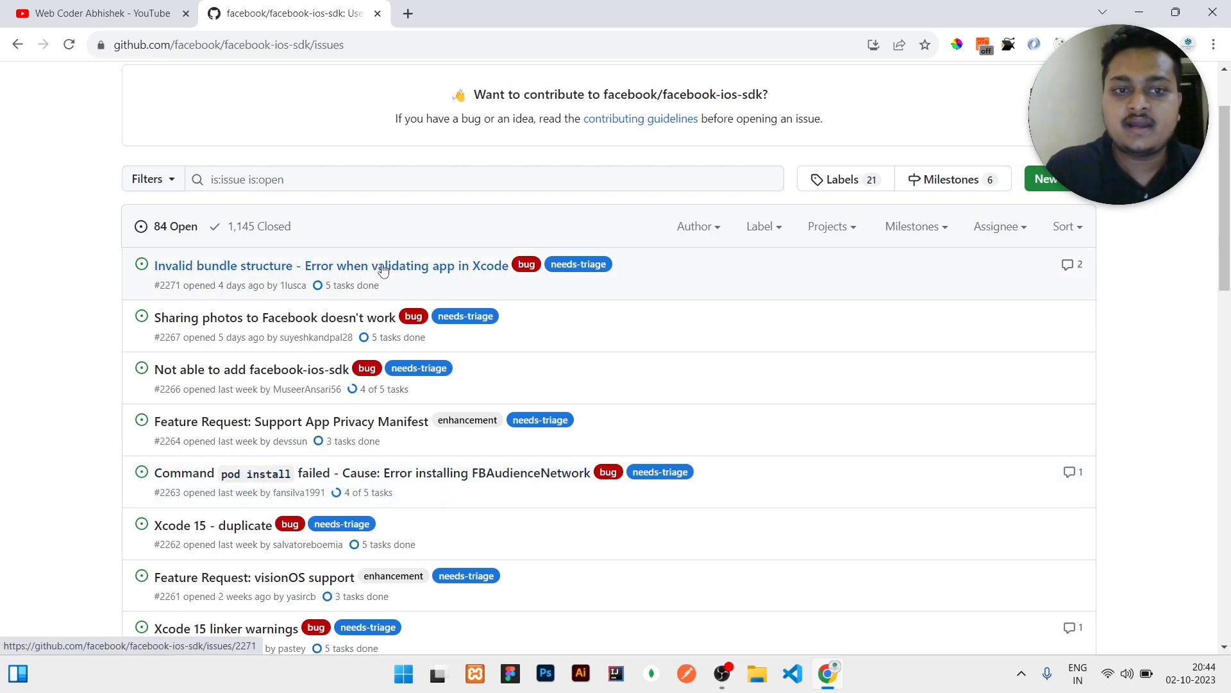
Step: Read through issue #2271 'Invalid bundle structure' and go back to the open issues
click(331, 266)
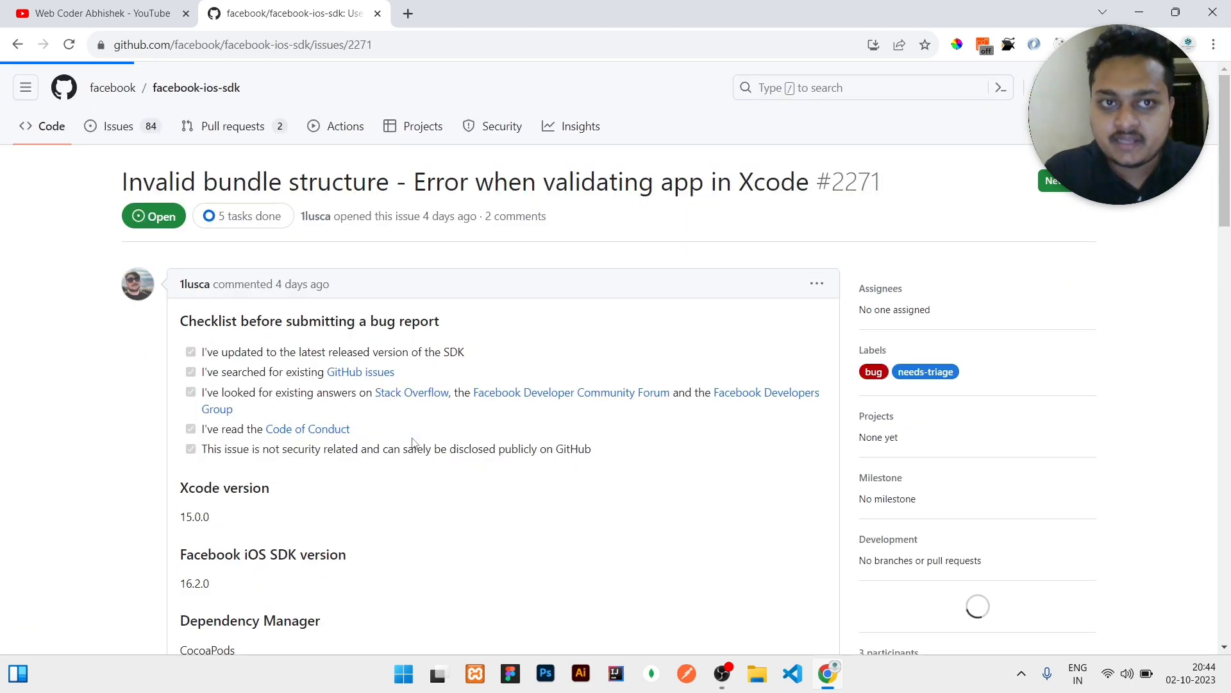
scroll(down, 3)
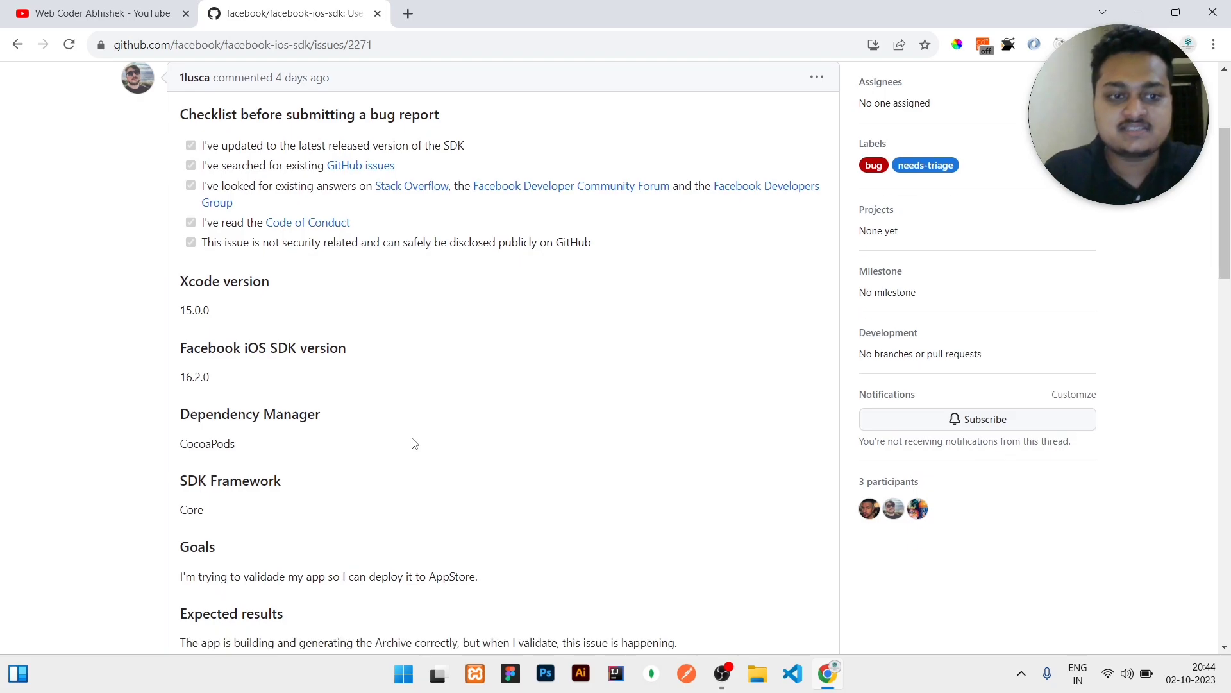
scroll(down, 3)
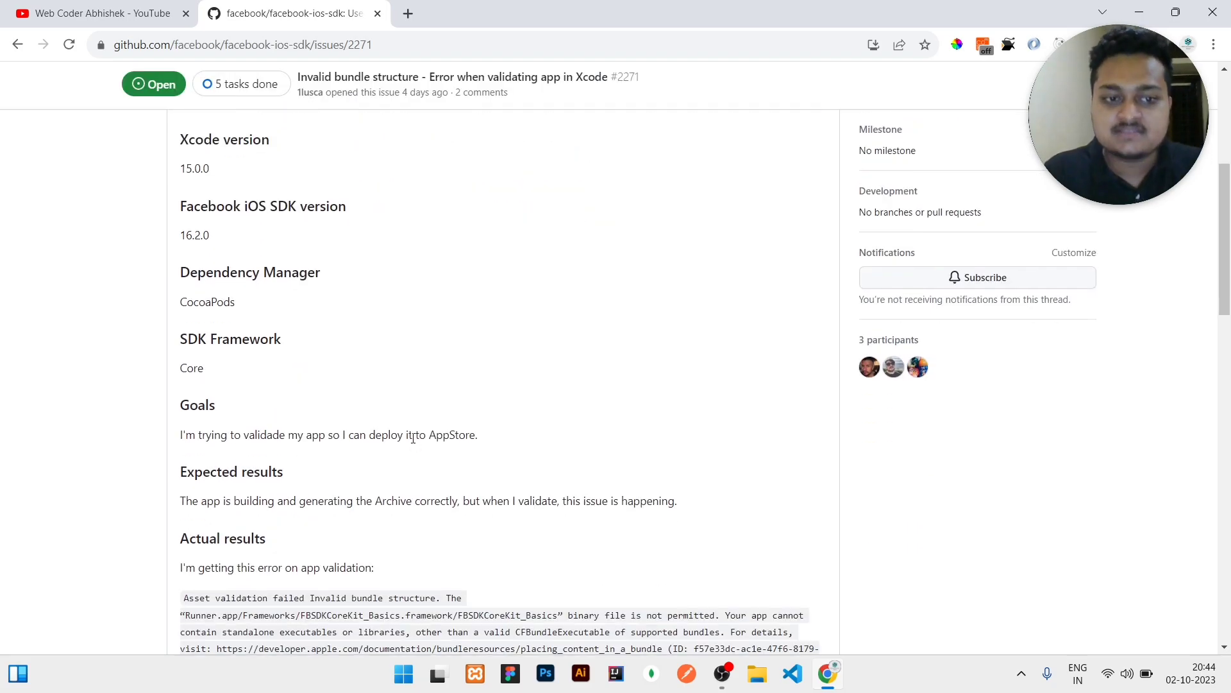
scroll(down, 3)
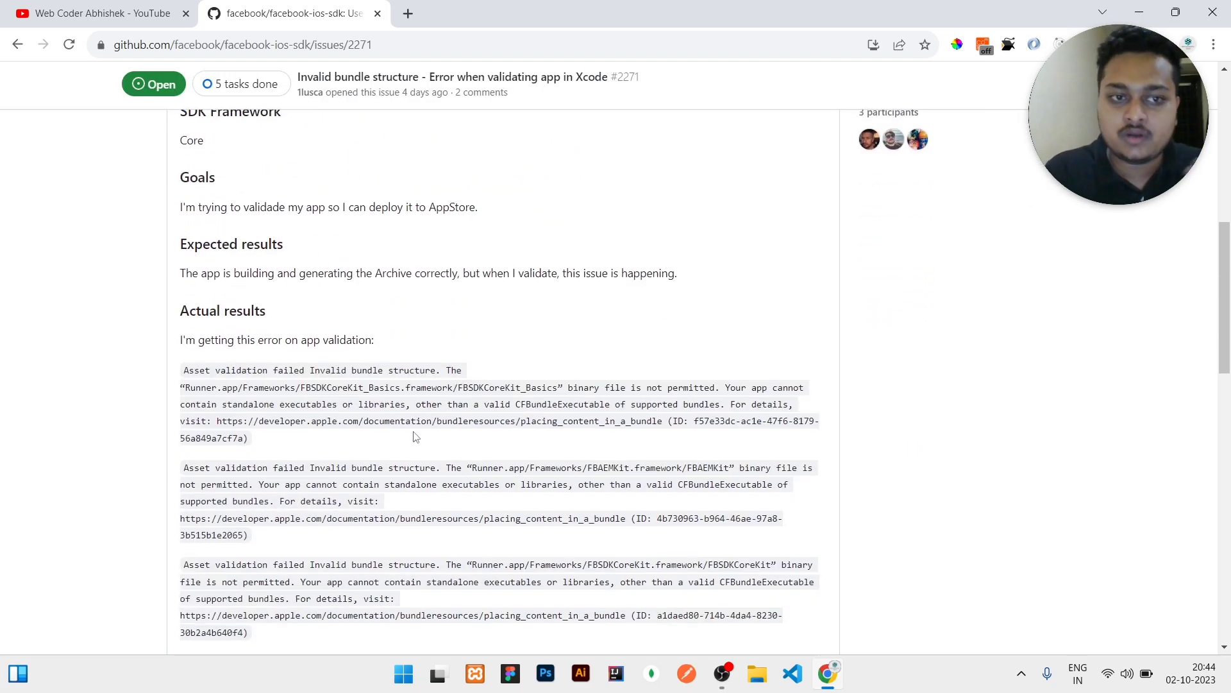
scroll(down, 3)
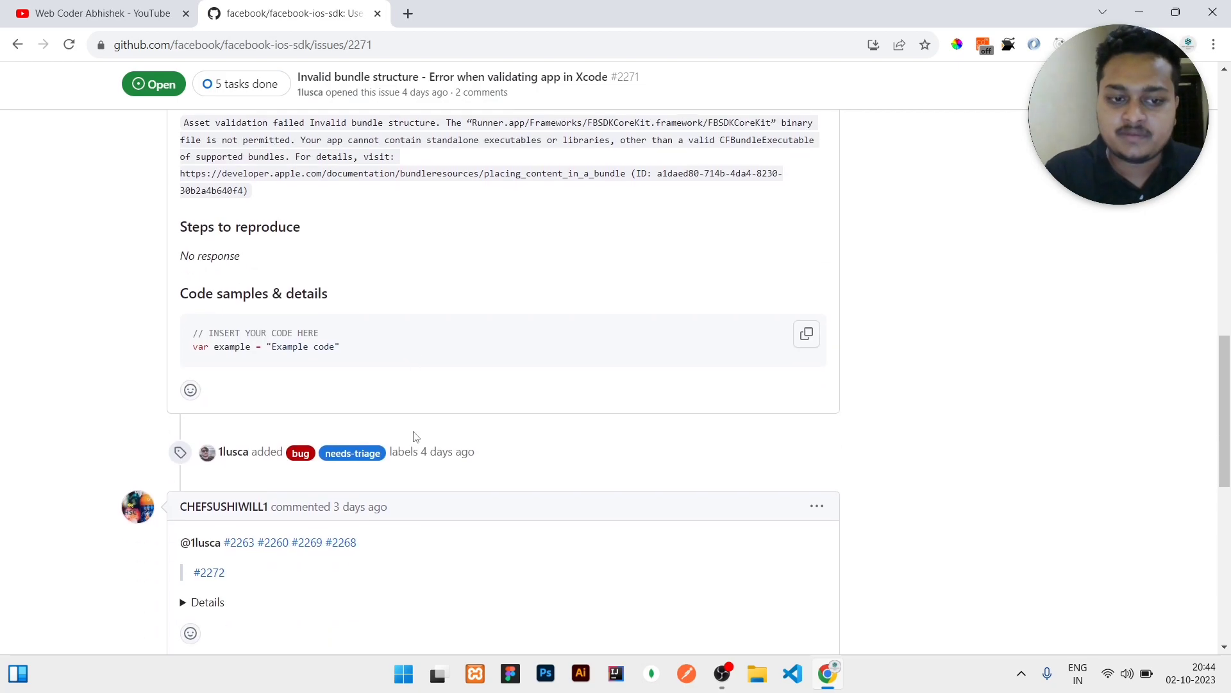
scroll(down, 3)
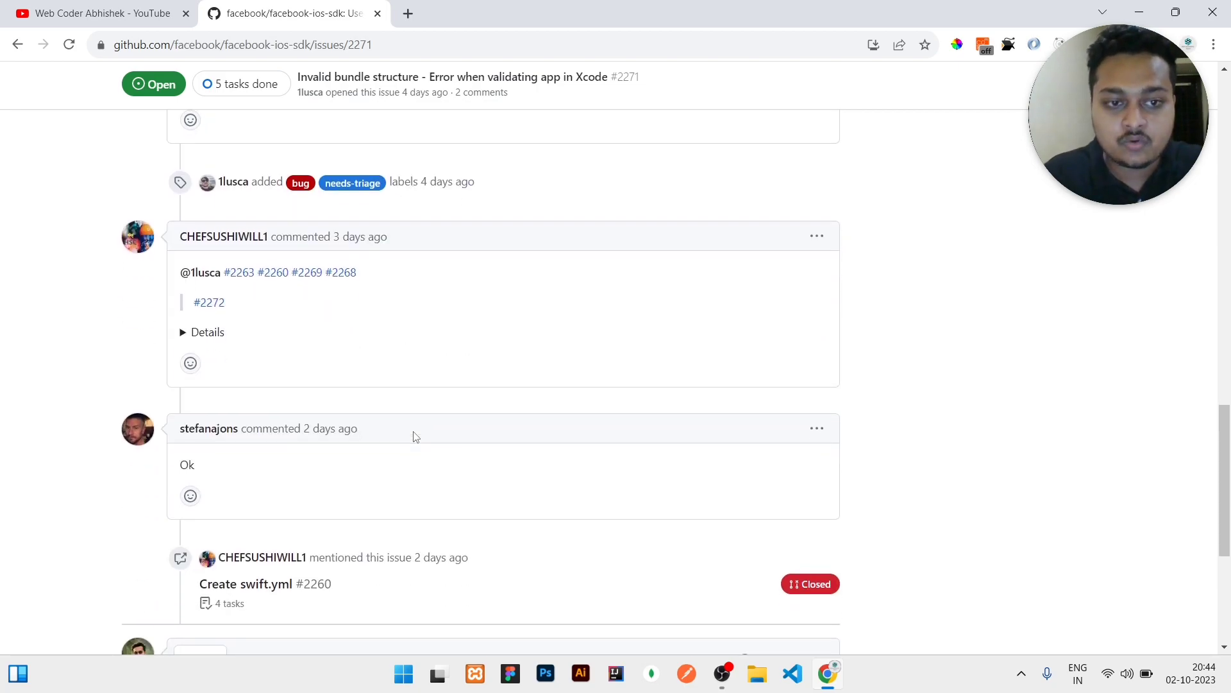
scroll(down, 3)
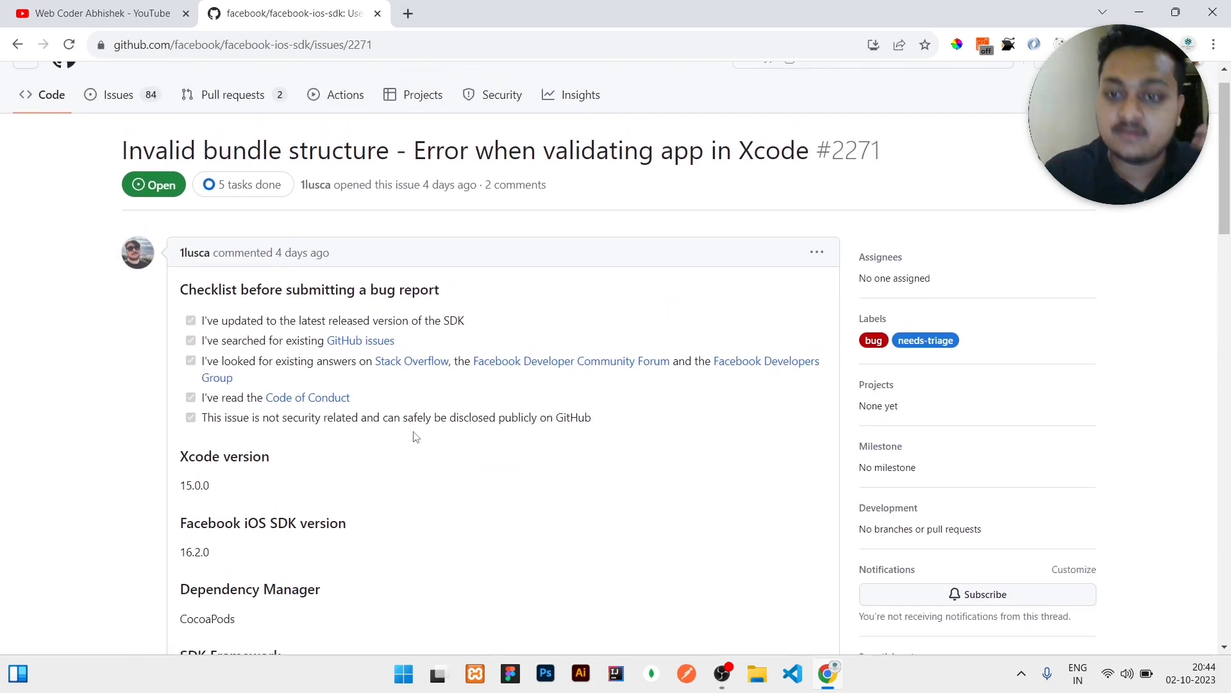
click(18, 45)
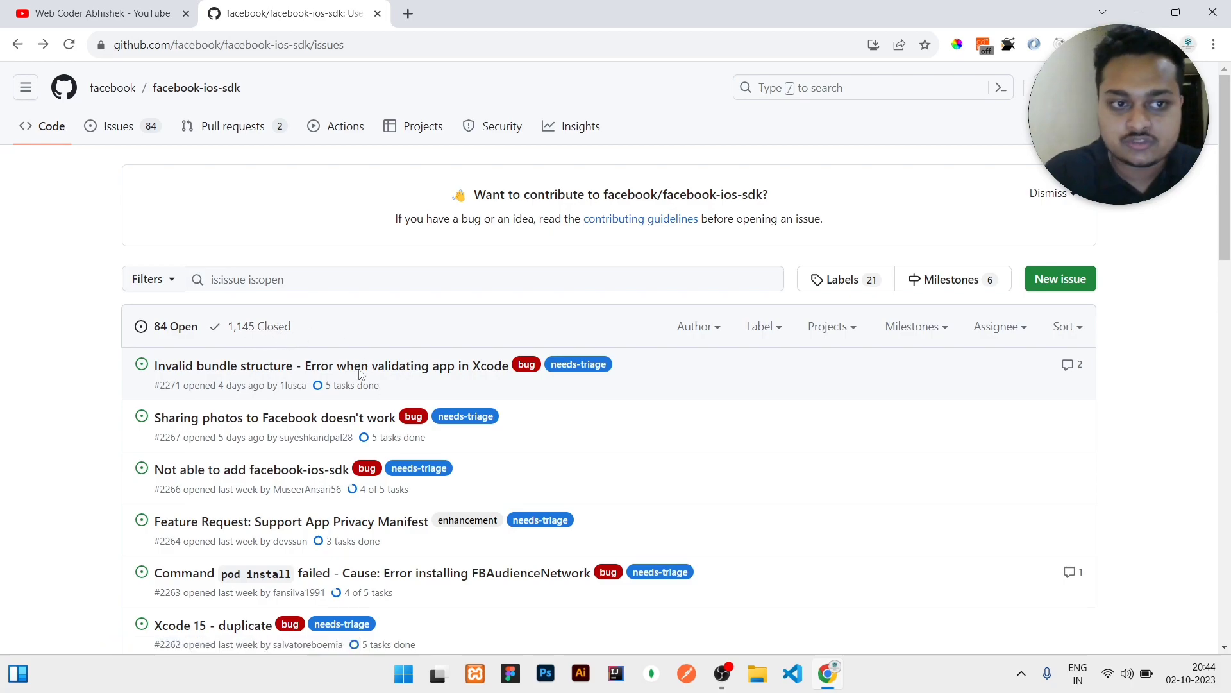
scroll(down, 3)
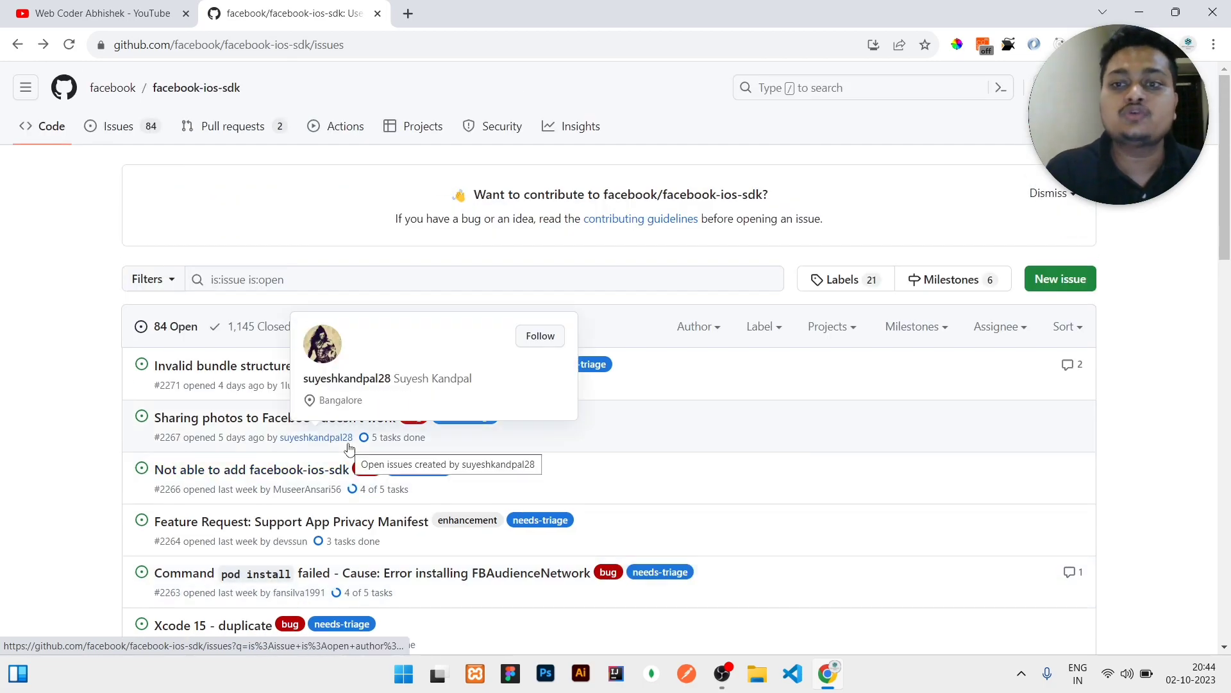
mouse_move(319, 315)
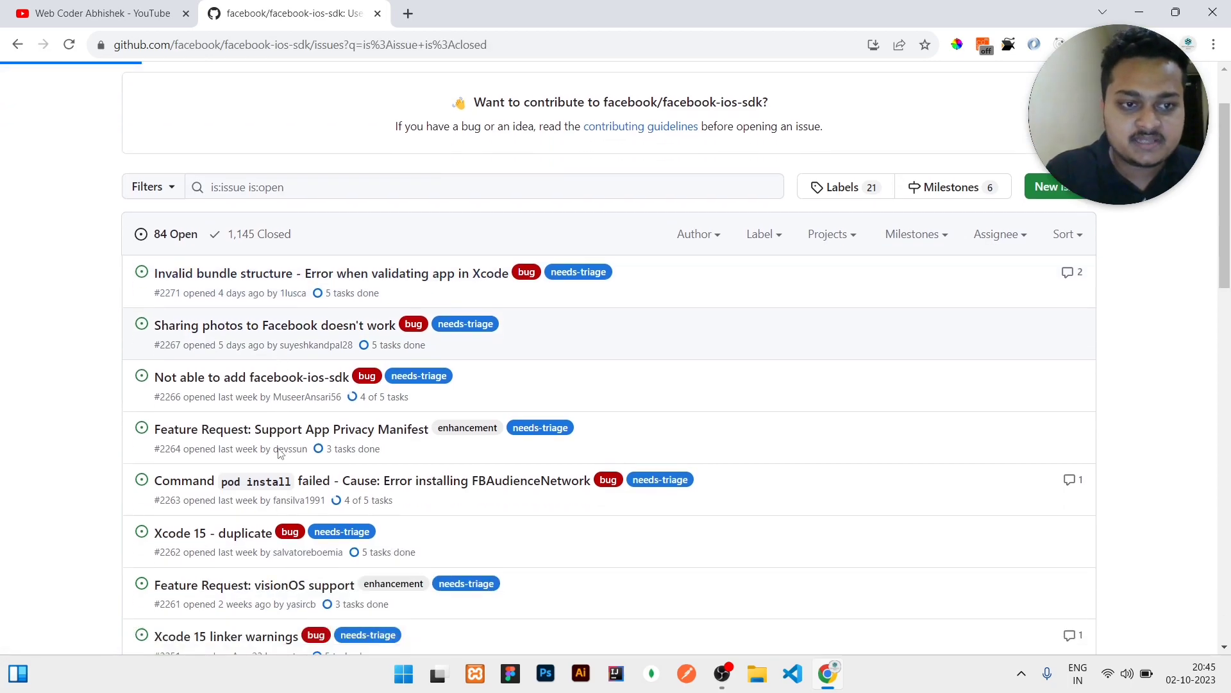
click(259, 233)
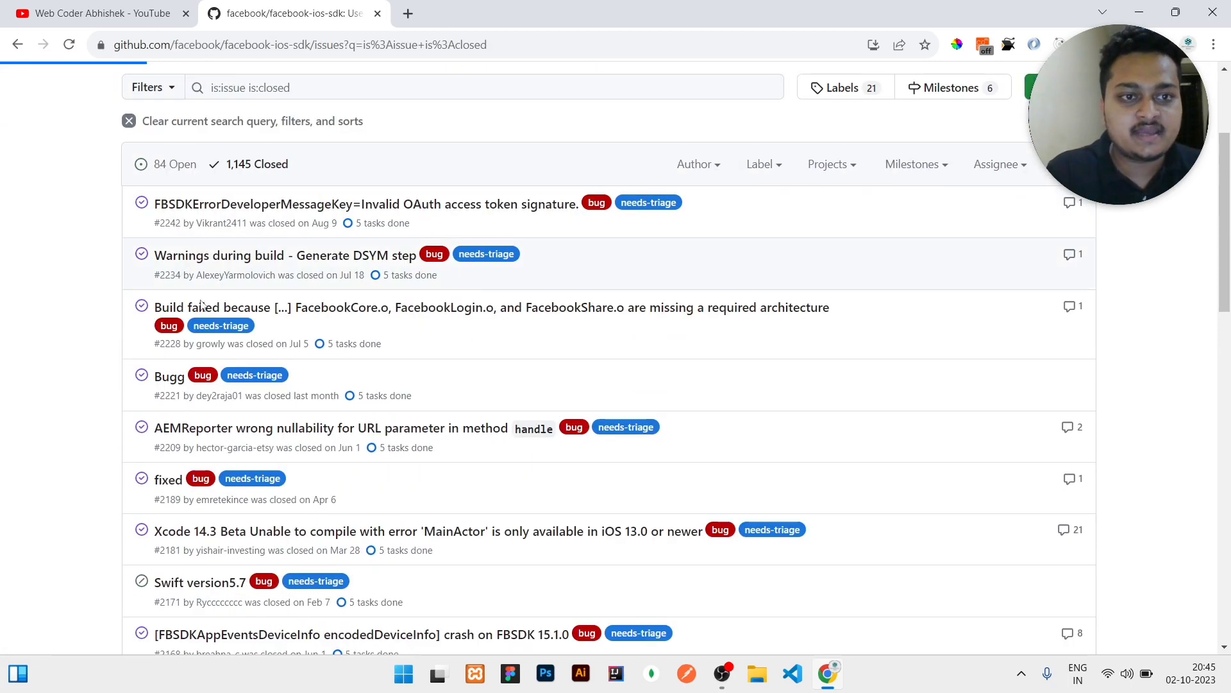
scroll(down, 3)
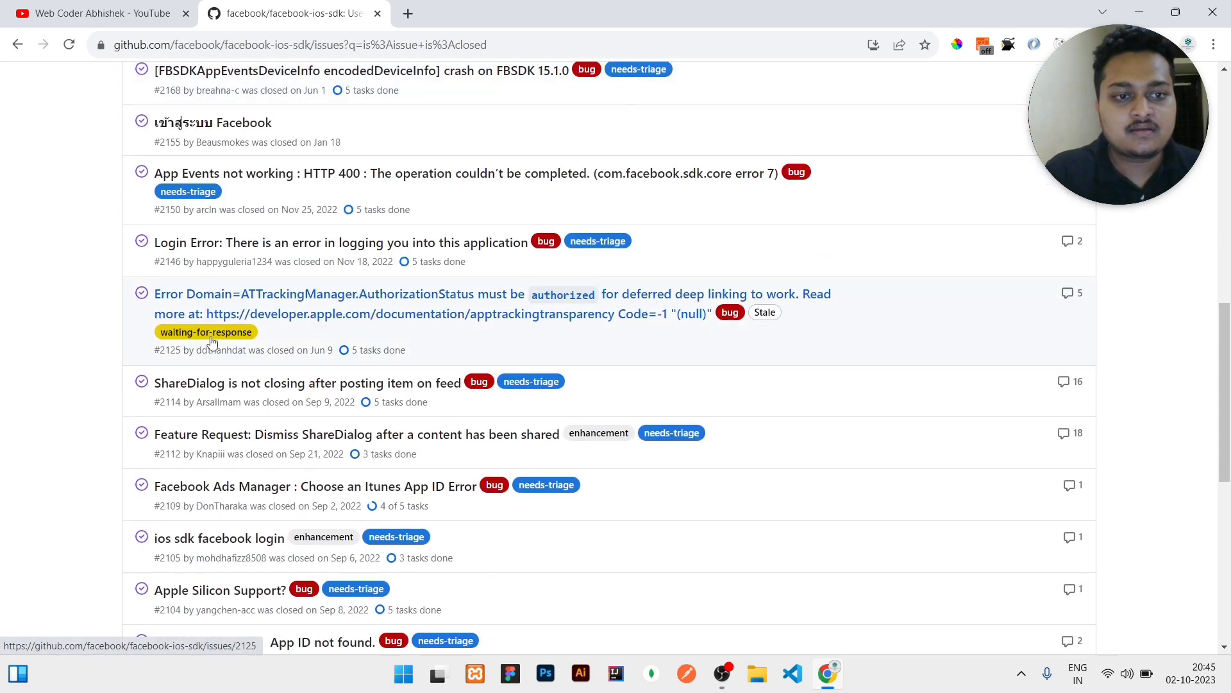
scroll(down, 3)
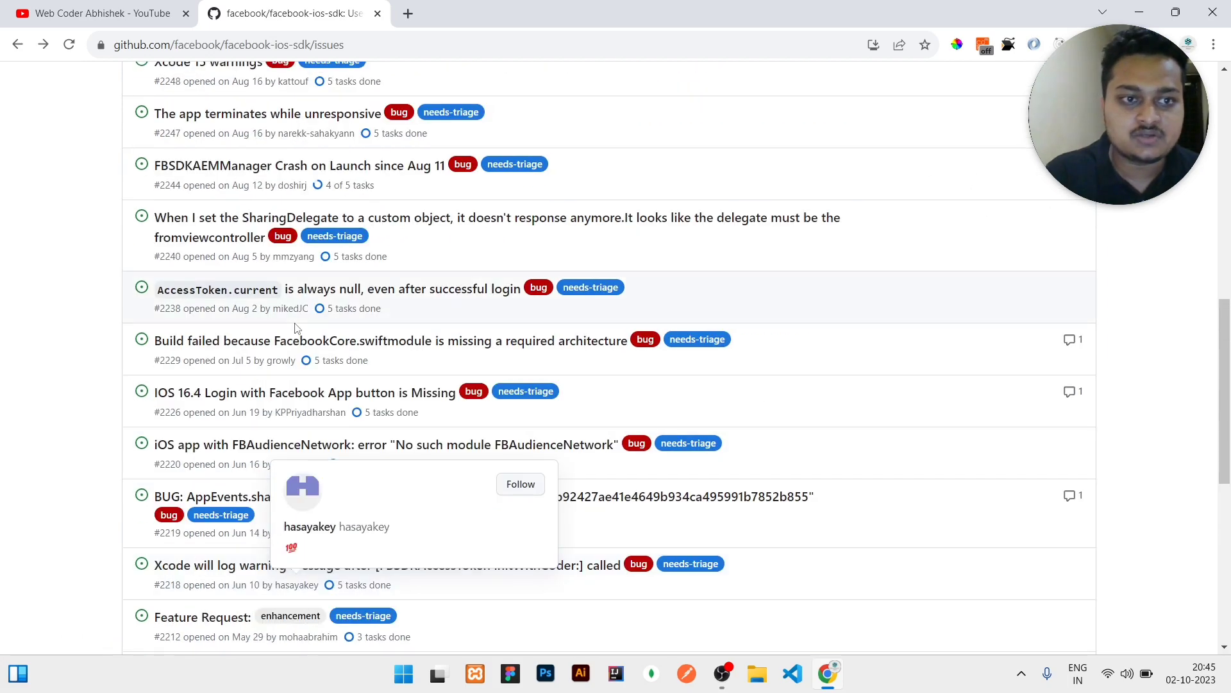
scroll(up, 3)
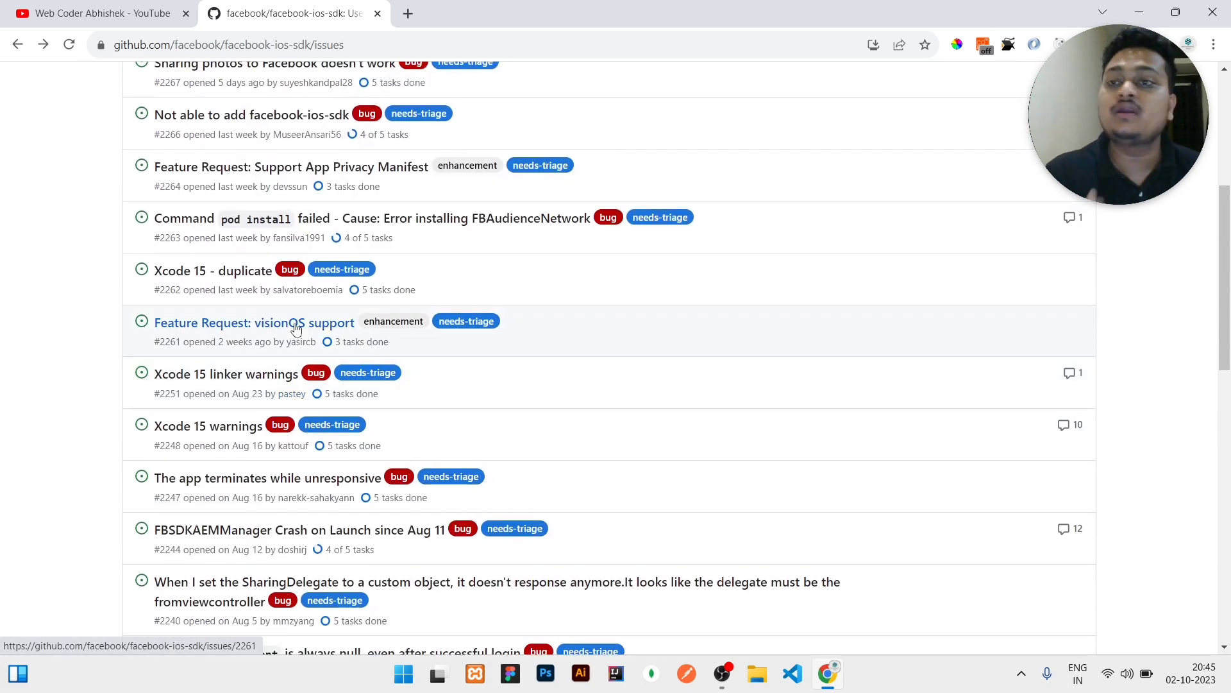
mouse_move(254, 323)
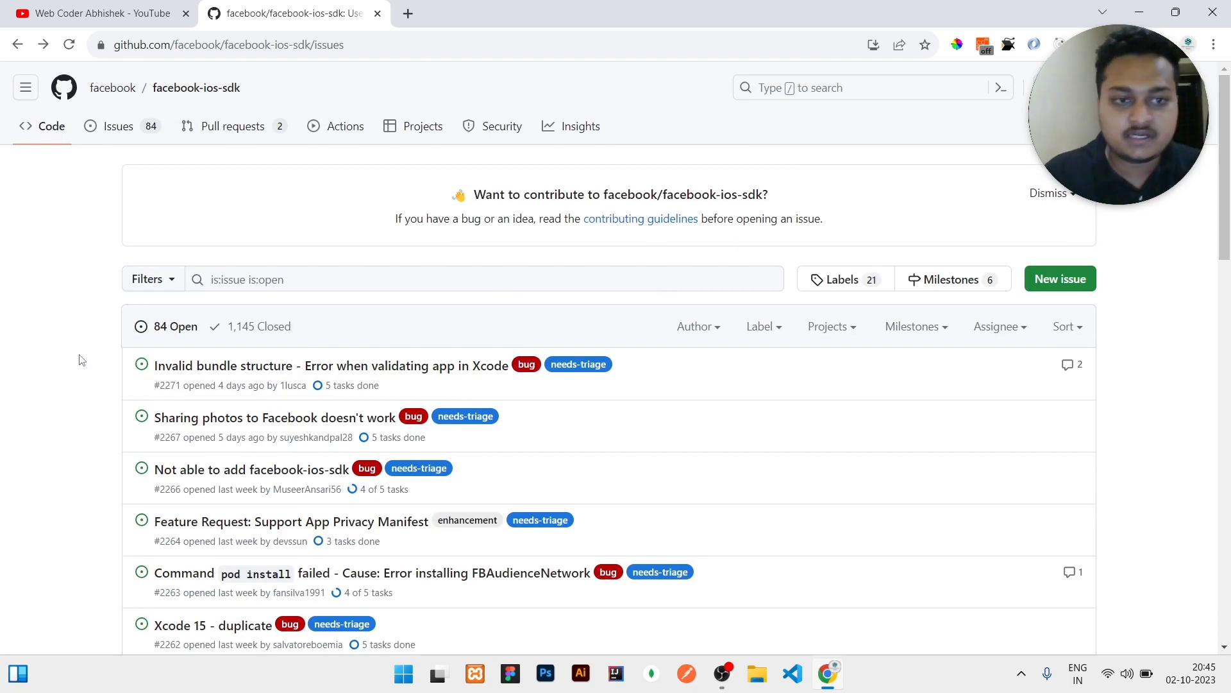
scroll(down, 3)
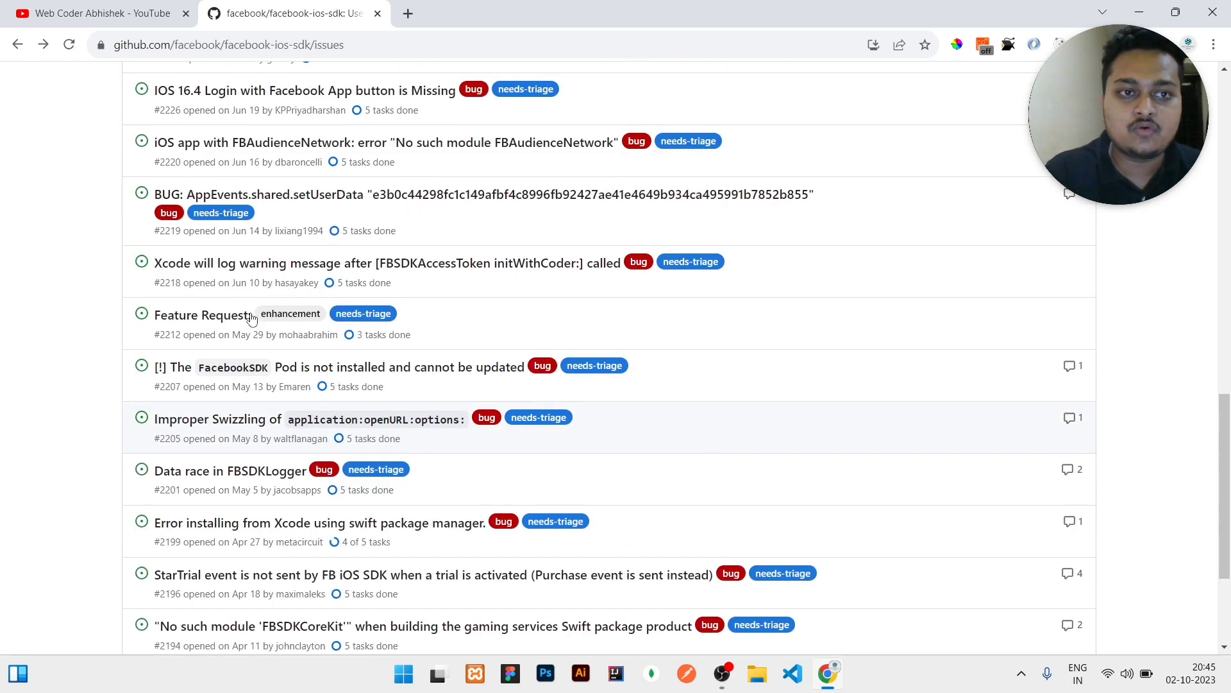
mouse_move(203, 314)
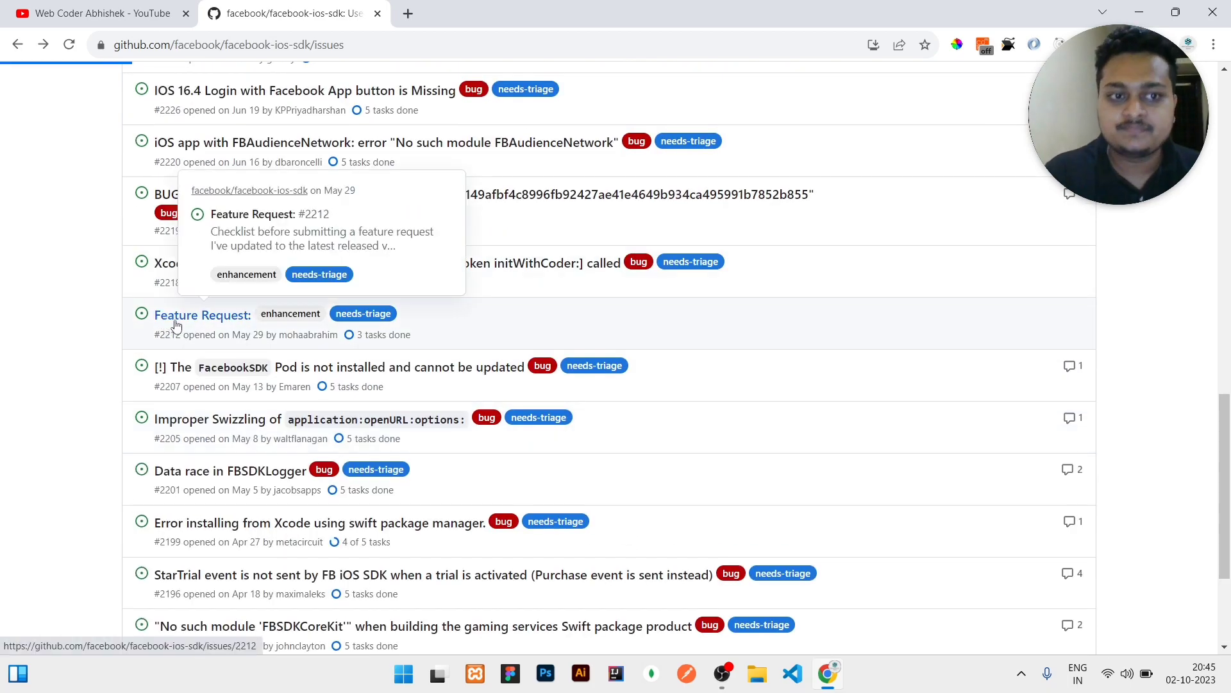
click(200, 315)
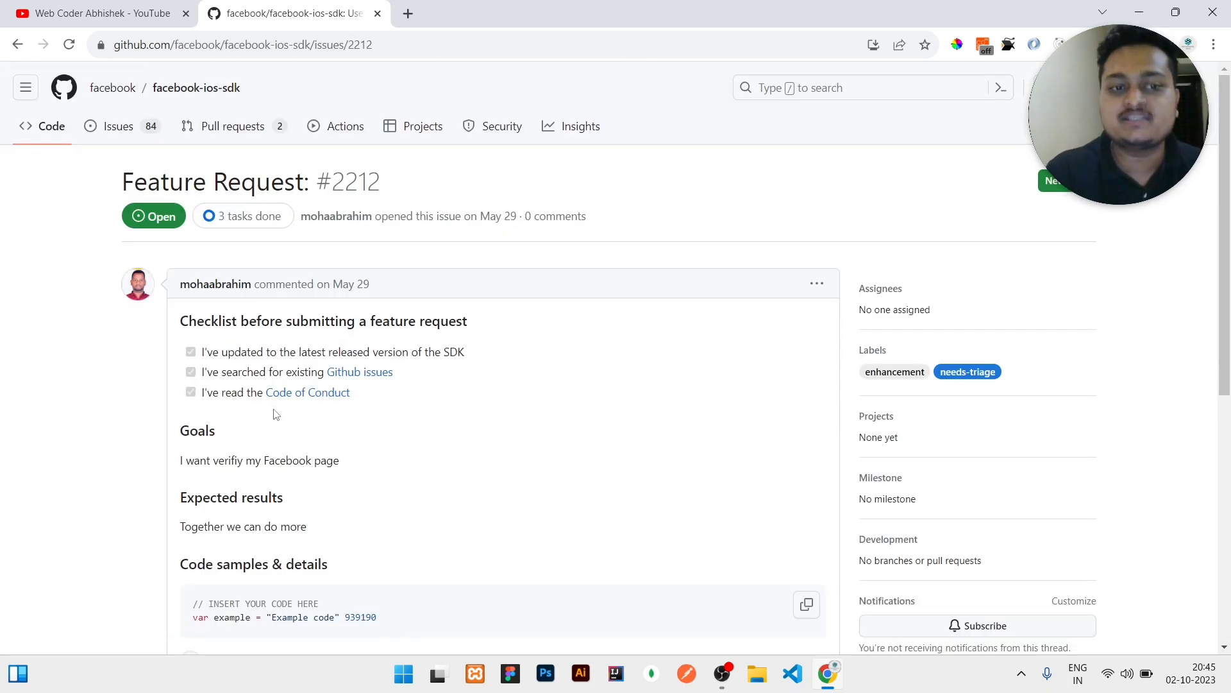
scroll(down, 3)
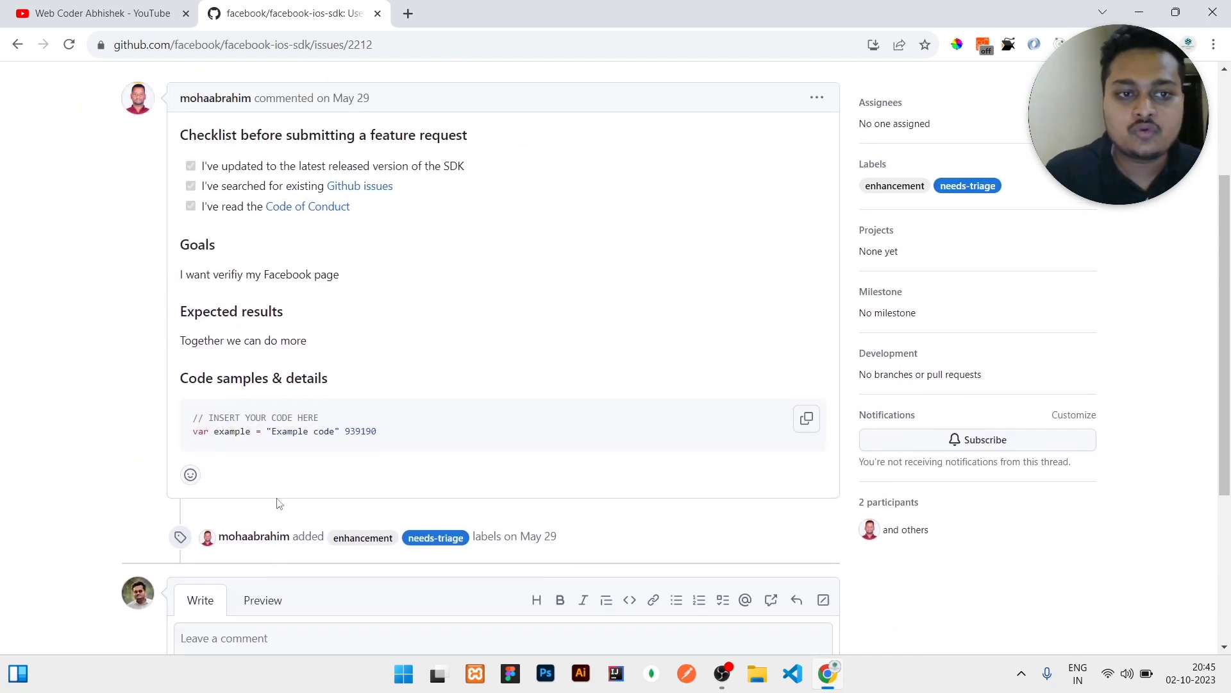
drag(201, 166, 339, 274)
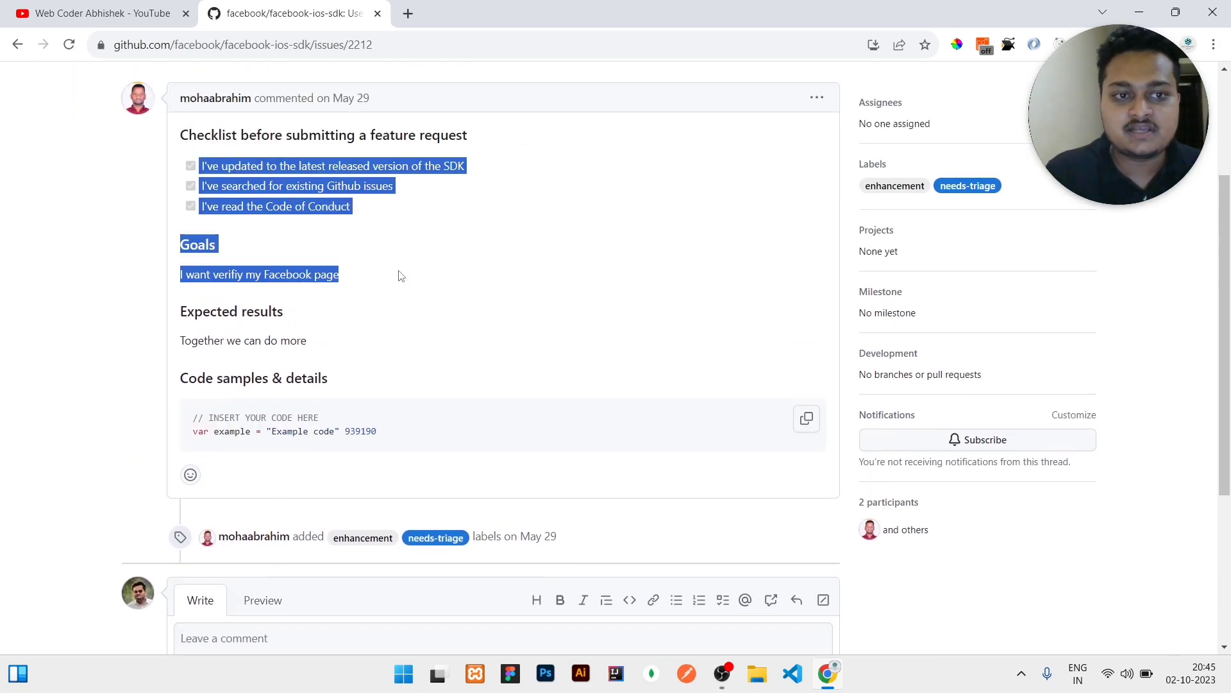
click(209, 340)
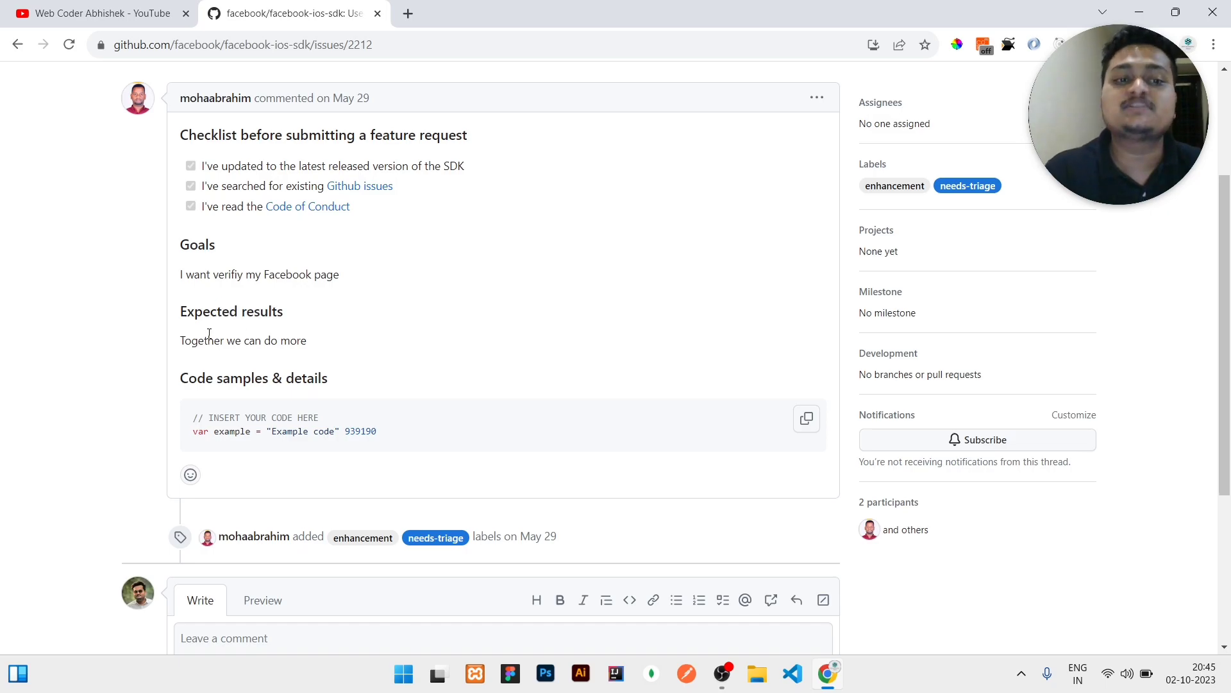
drag(231, 377, 365, 440)
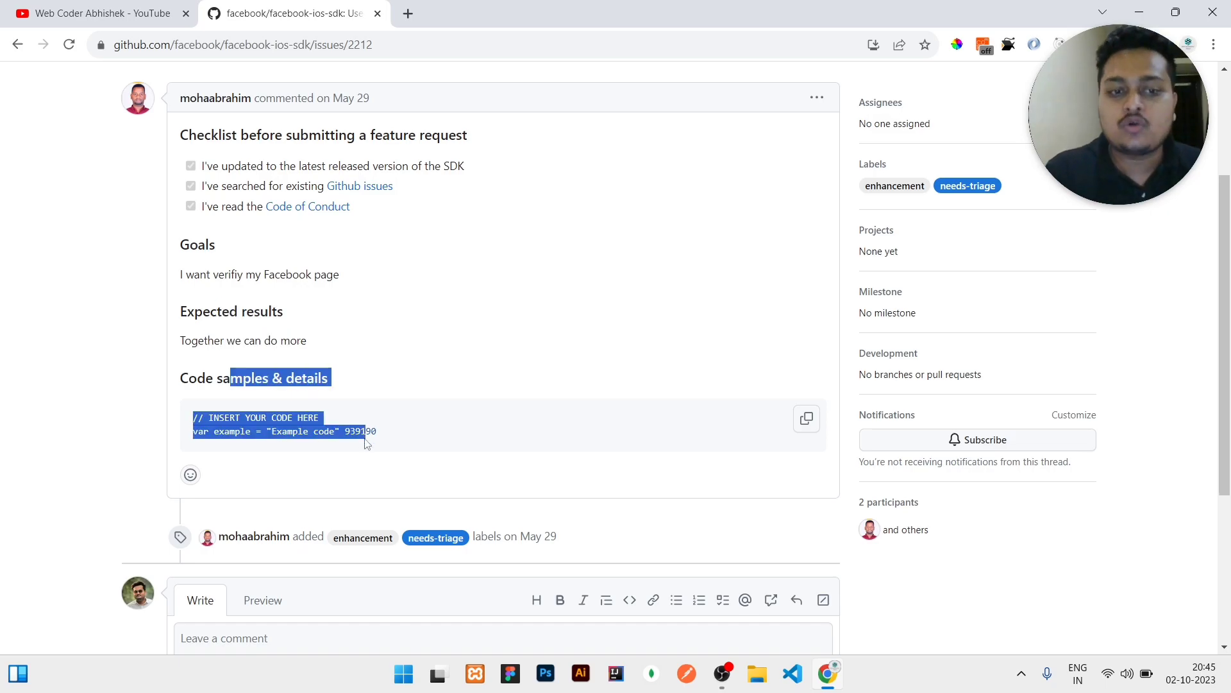
scroll(down, 3)
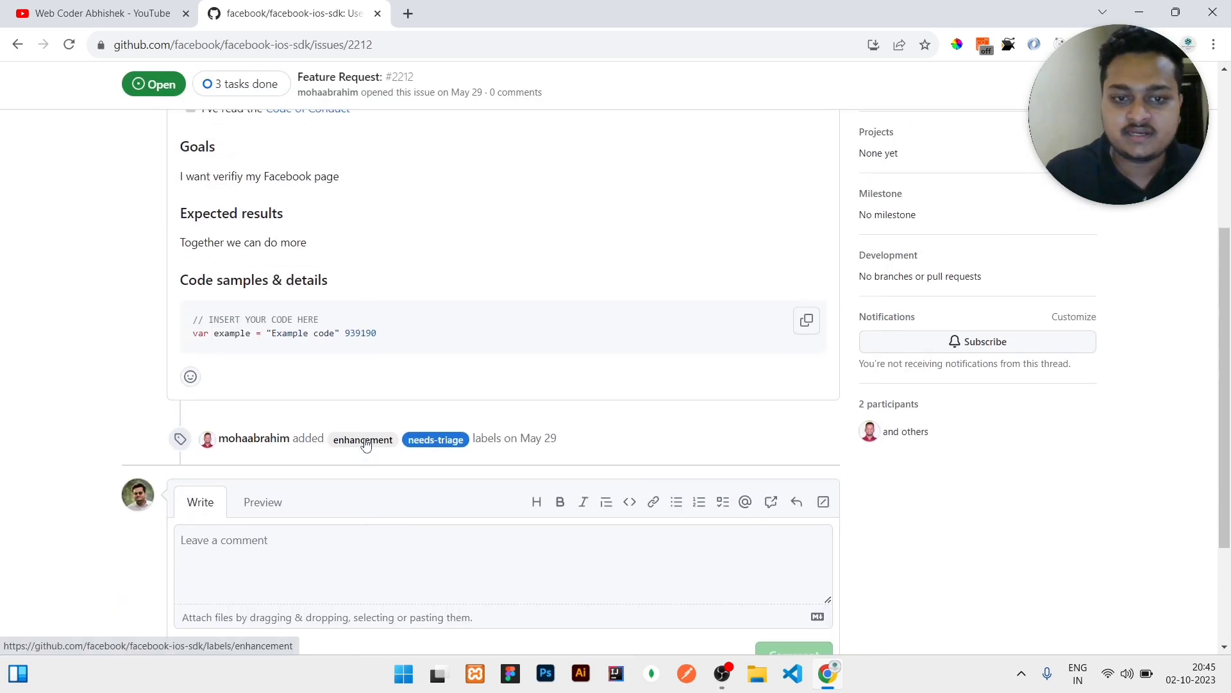
scroll(up, 3)
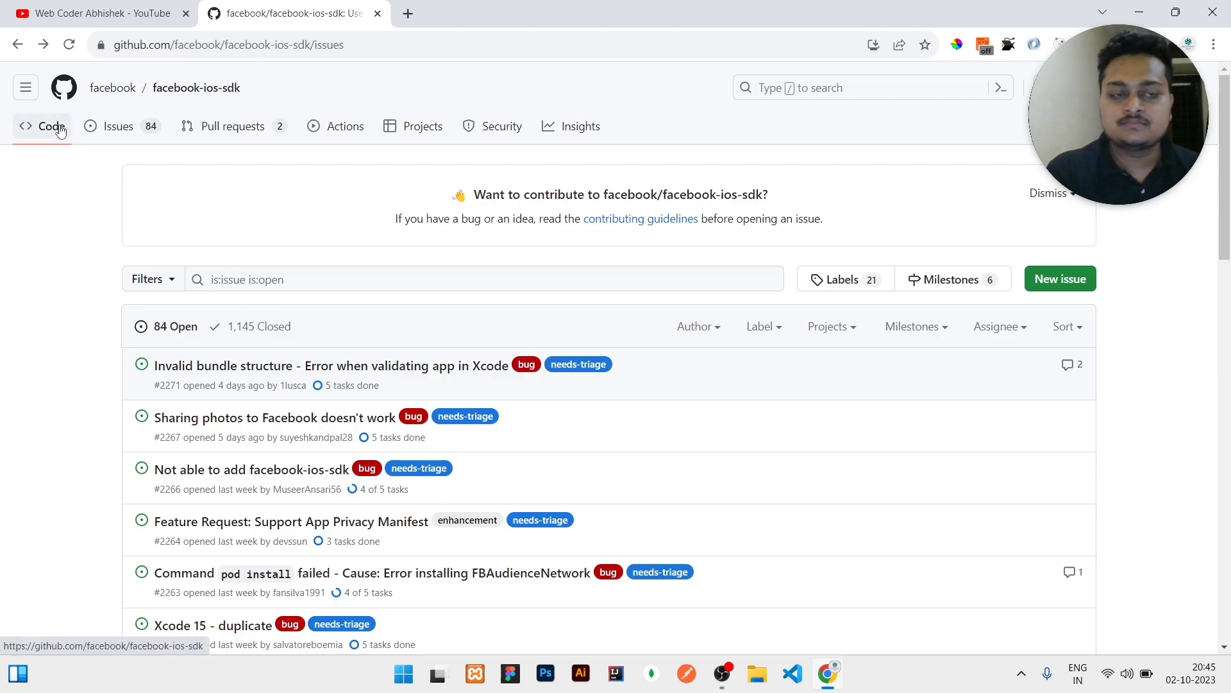
Step: View the facebook-ios-sdk code page, then switch to the YouTube channel tab
click(52, 126)
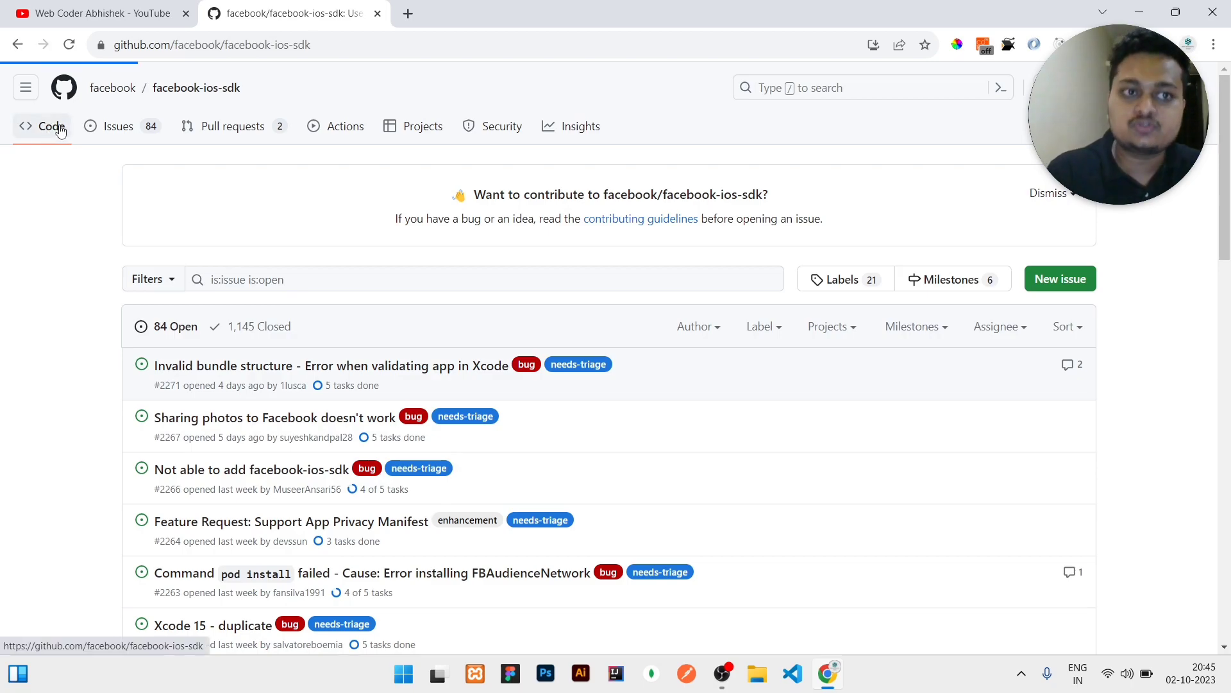
click(50, 125)
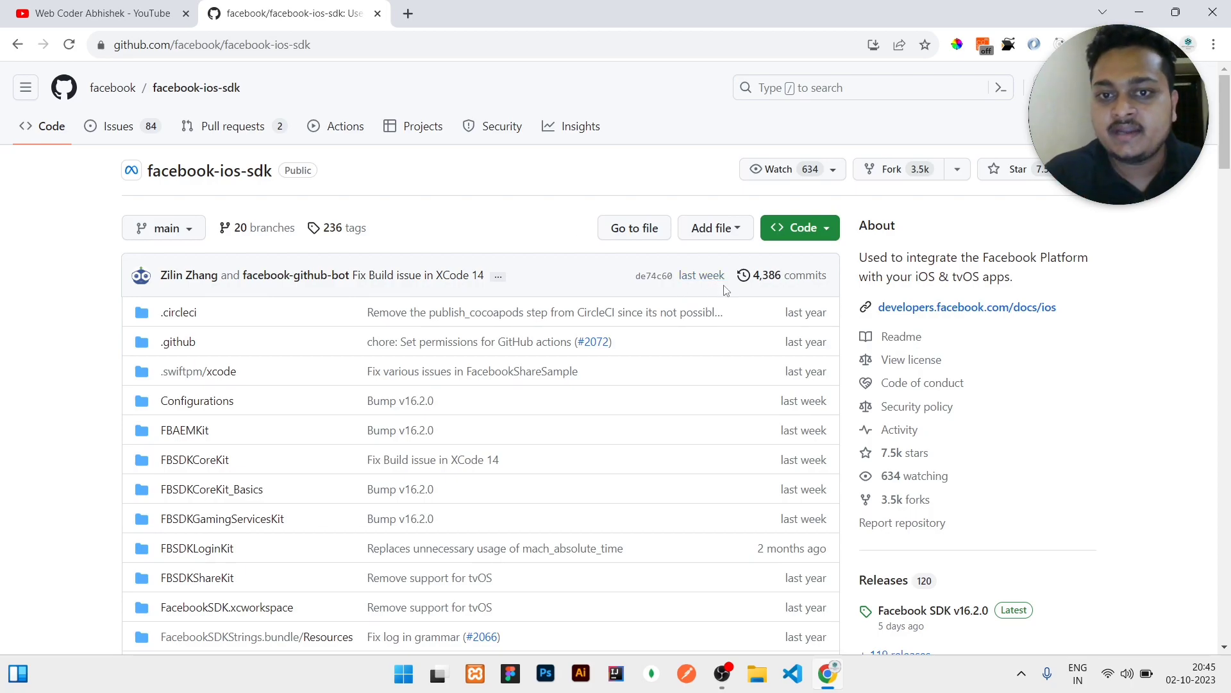
double_click(700, 275)
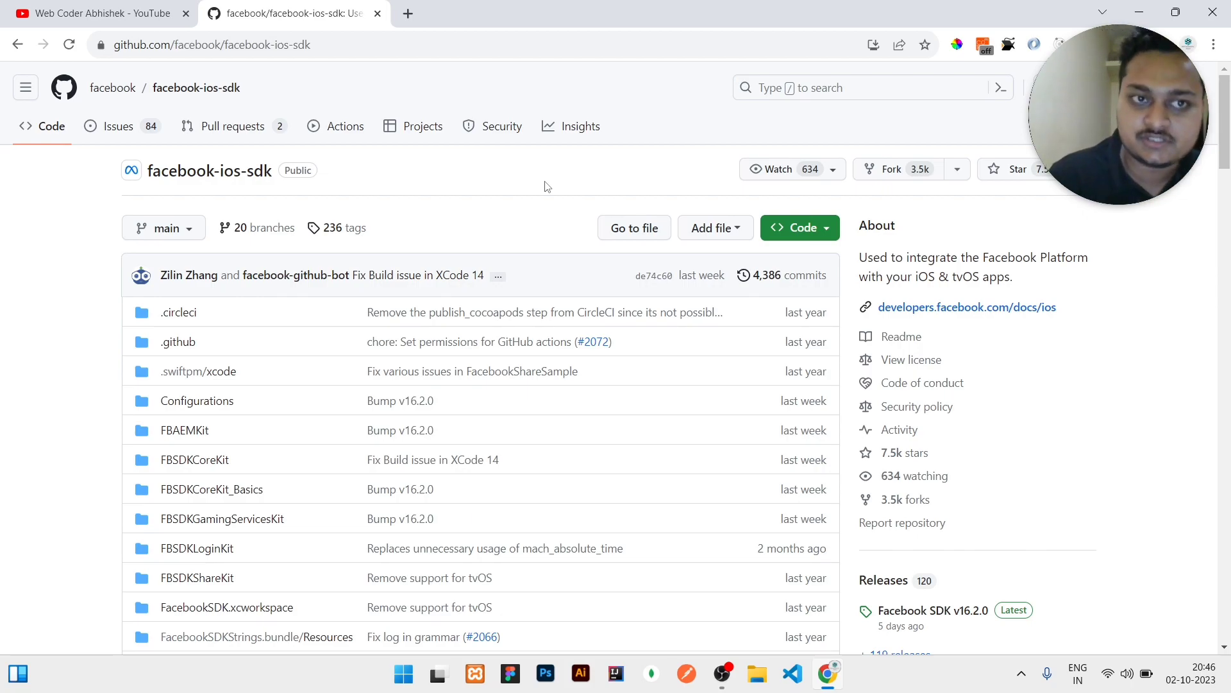
click(94, 14)
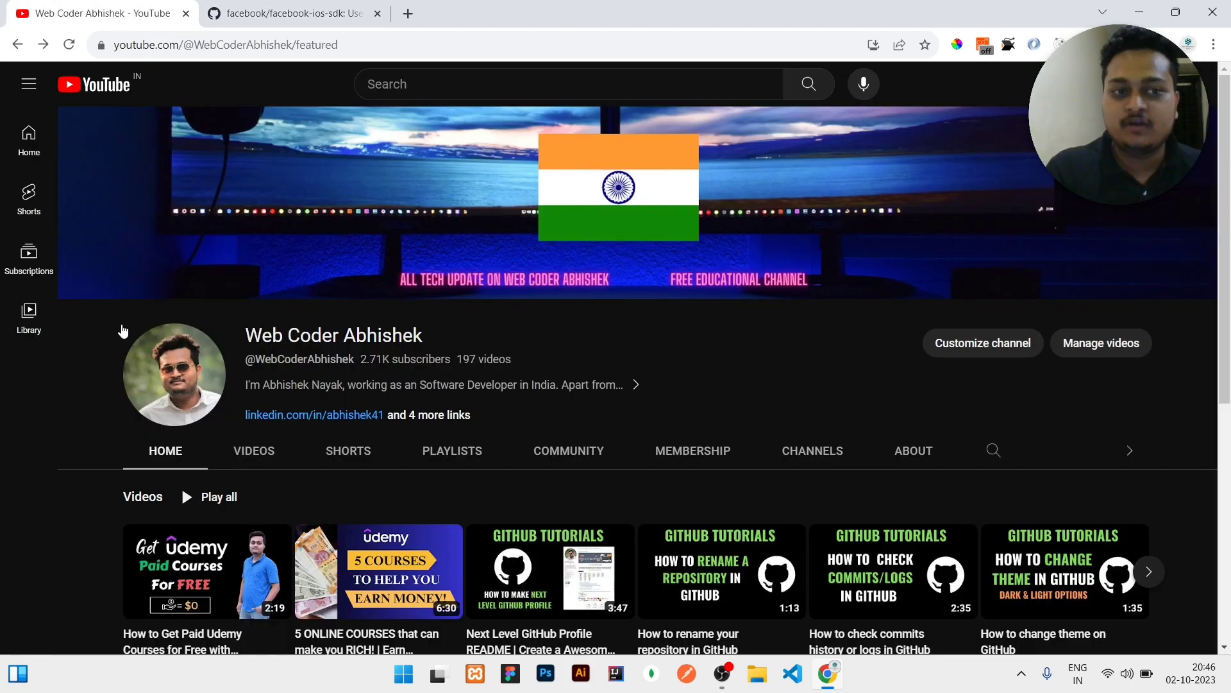